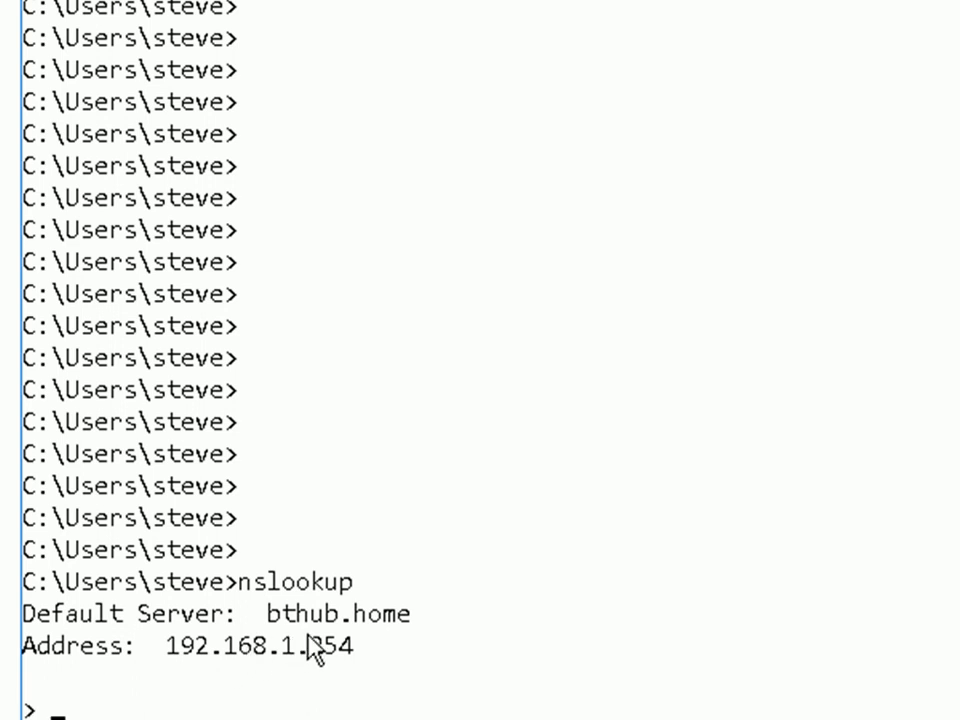
pyautogui.moveTo(228, 628)
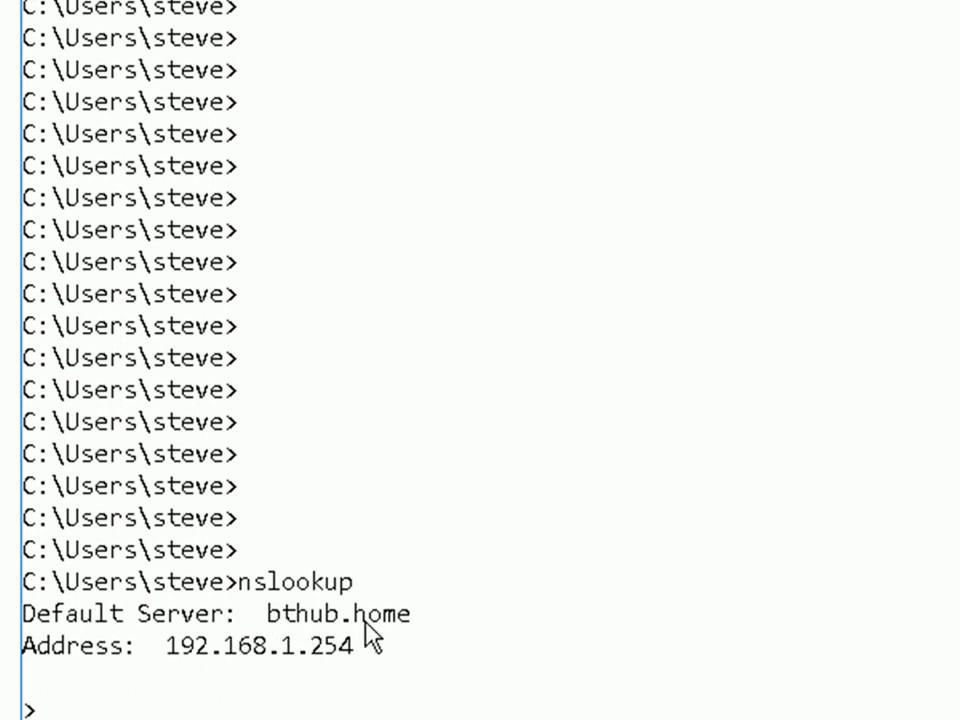
pyautogui.moveTo(318, 668)
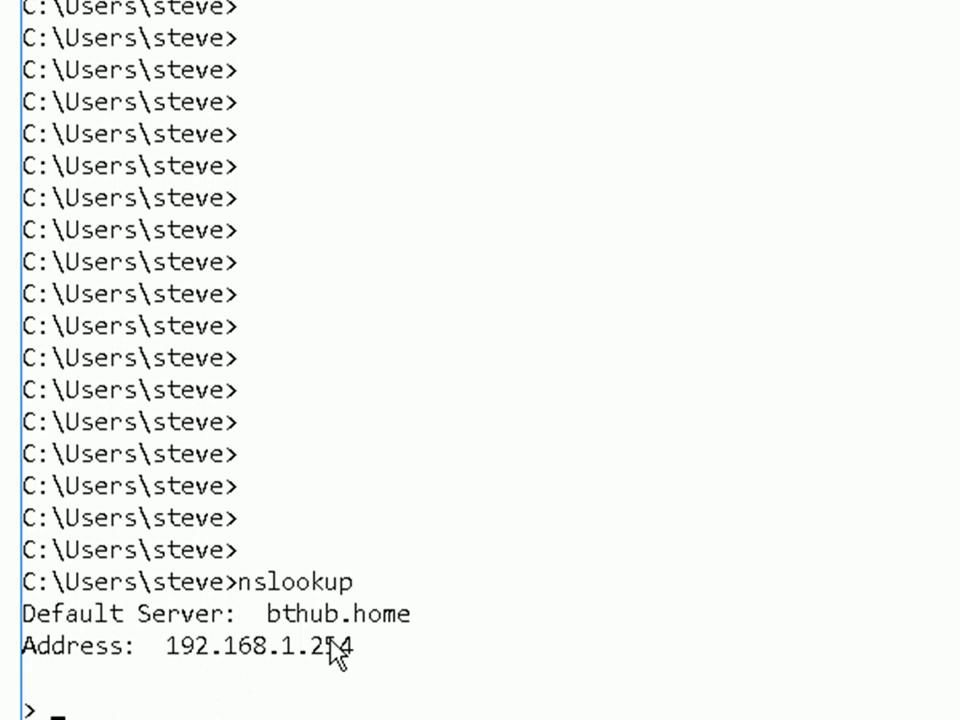
pyautogui.write('www.steves-internet-guide.com')
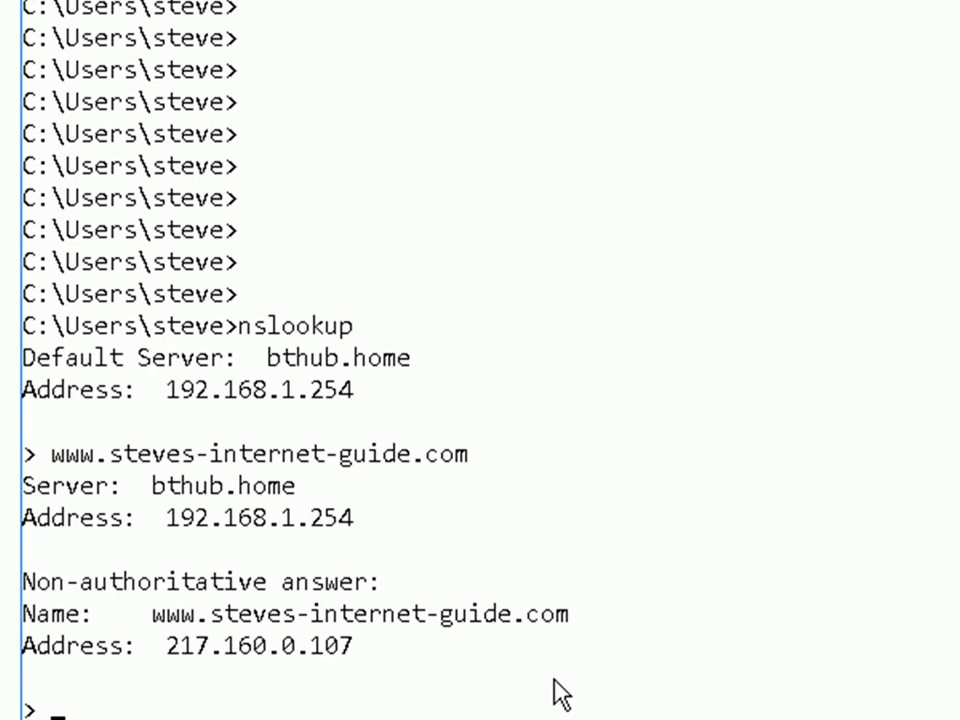
pyautogui.moveTo(548, 684)
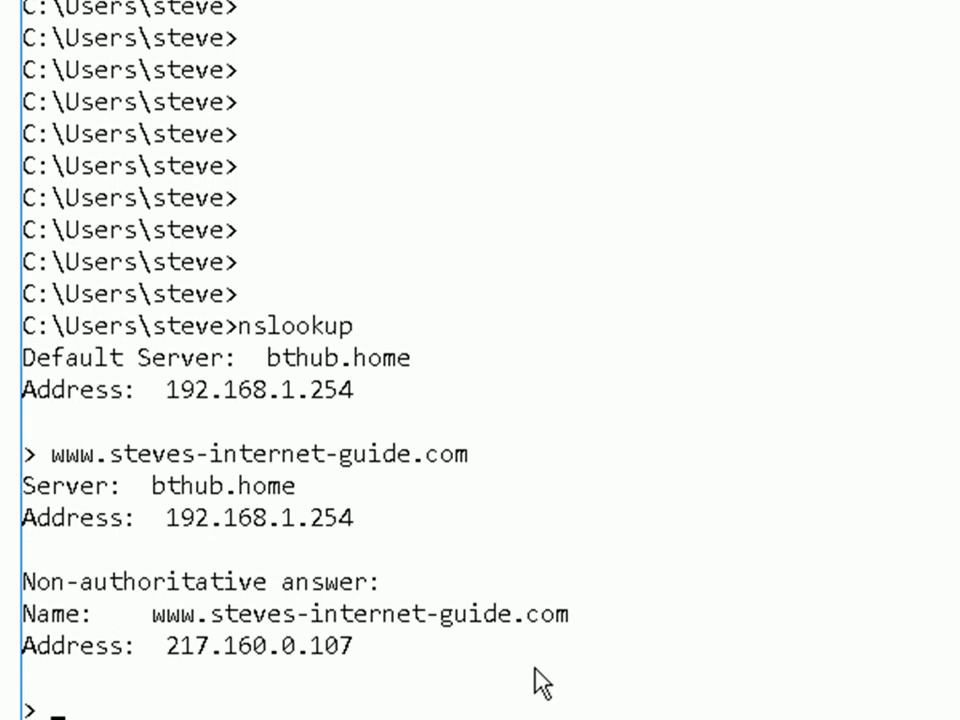
pyautogui.moveTo(224, 512)
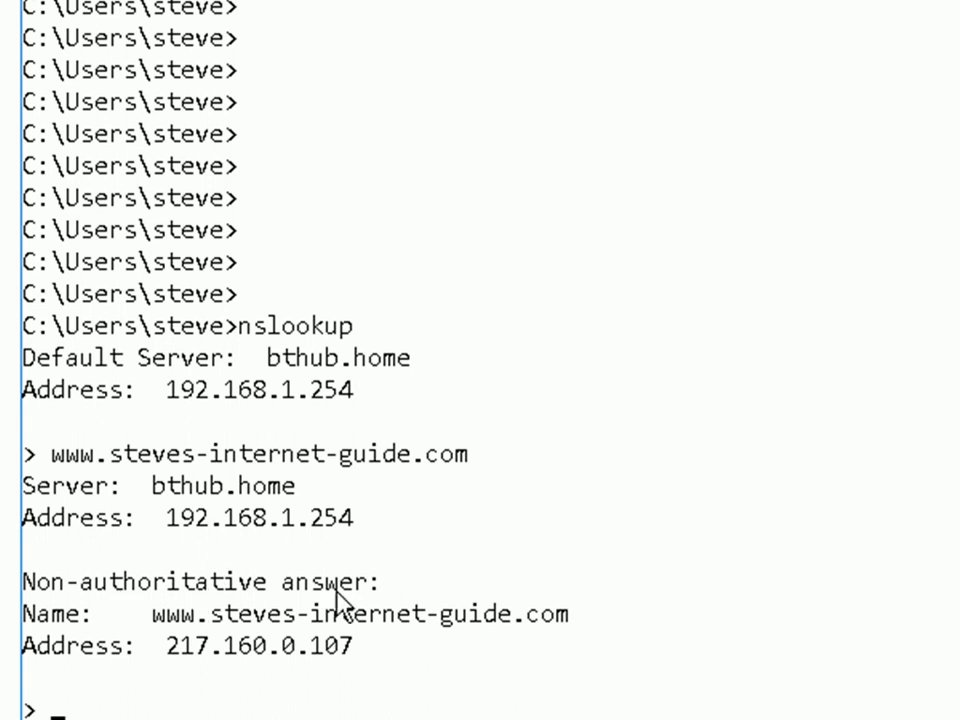
pyautogui.moveTo(420, 600)
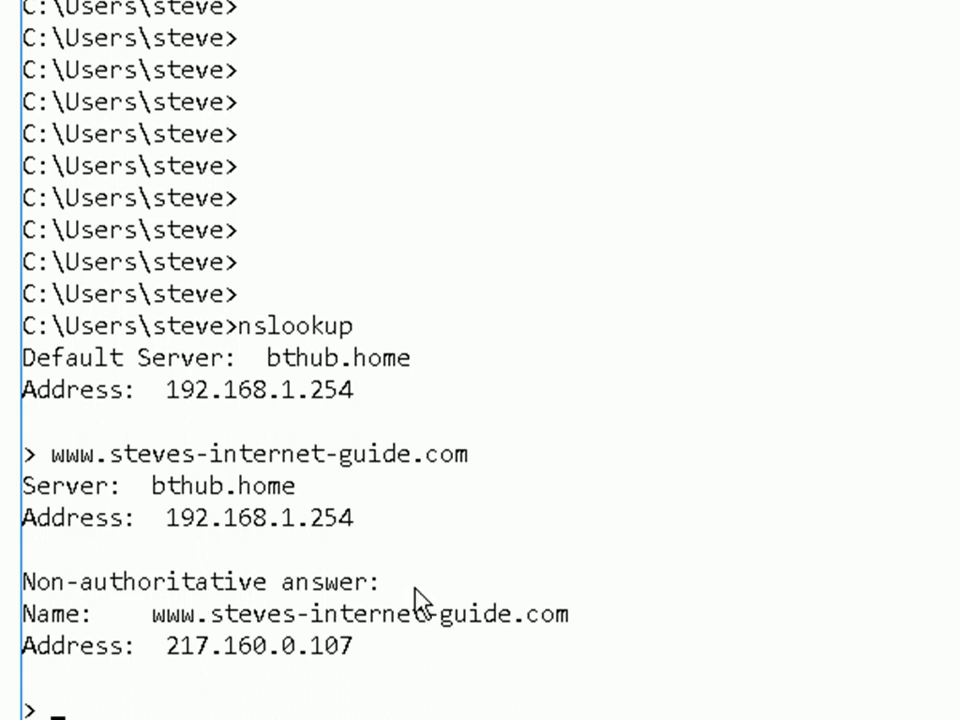
pyautogui.moveTo(200, 664)
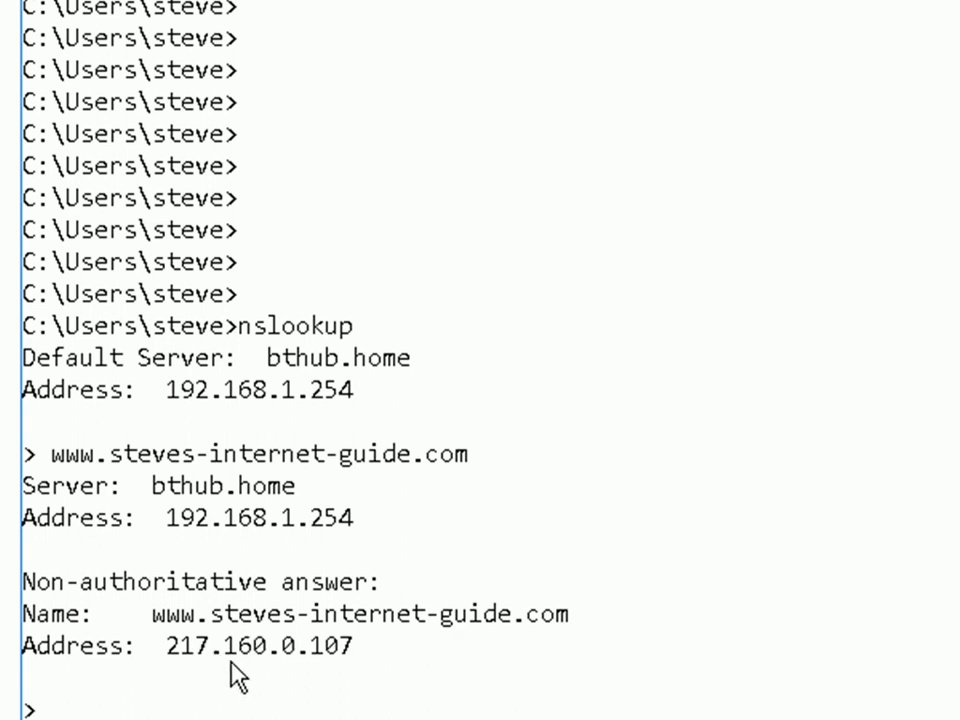
pyautogui.moveTo(418, 598)
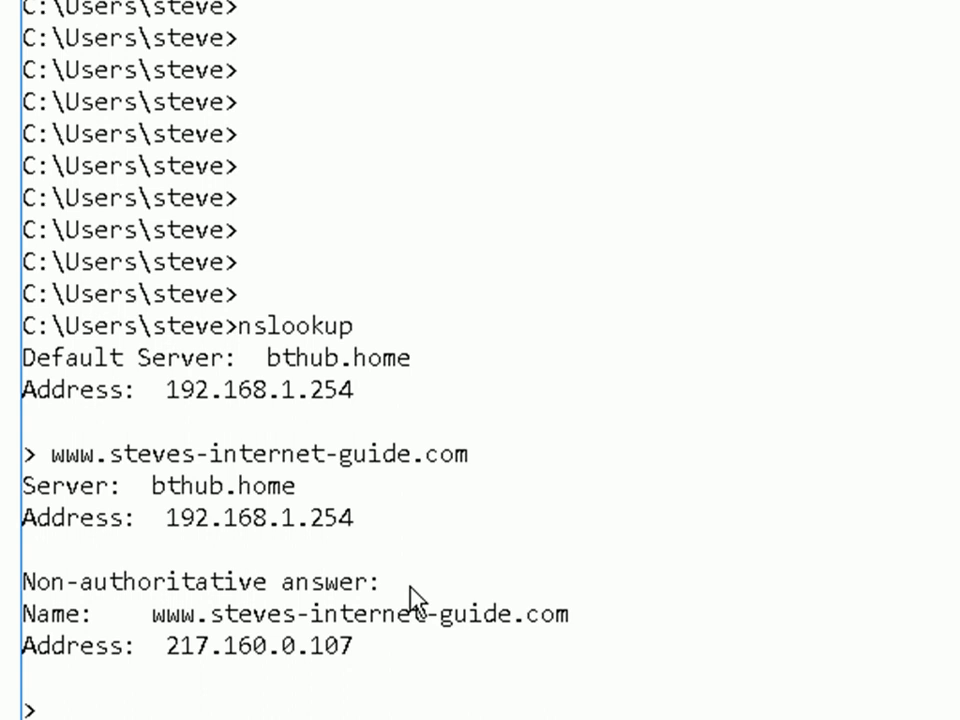
pyautogui.moveTo(768, 584)
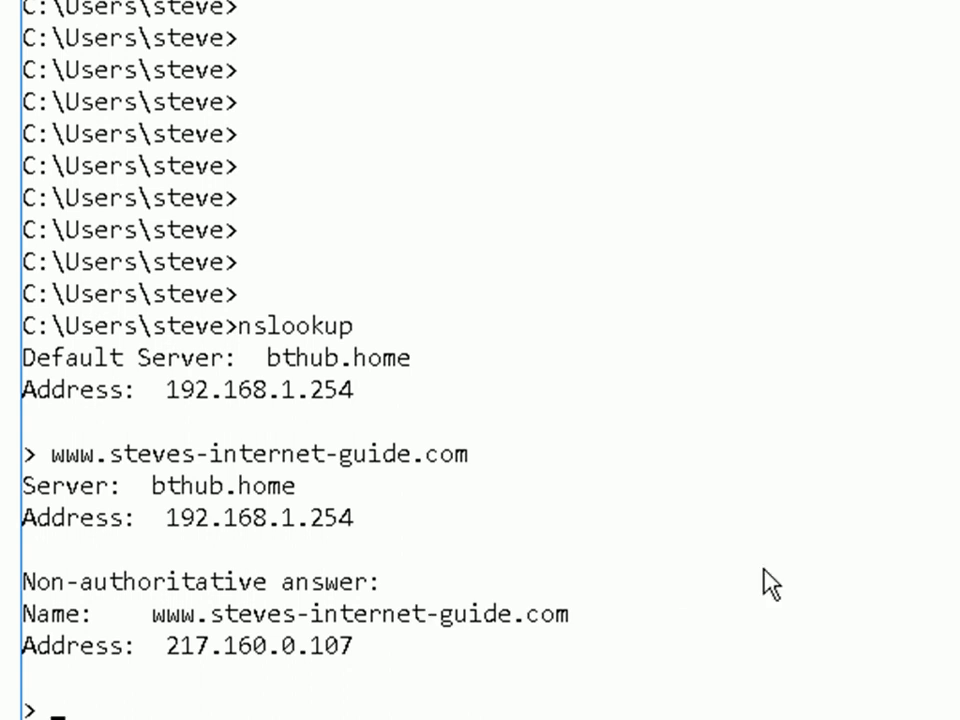
# Reverse-look up 217.160.0.127, returning 217-160-0-127.elastic-ssl.ui-r.com.
pyautogui.write('217.160.0.127')
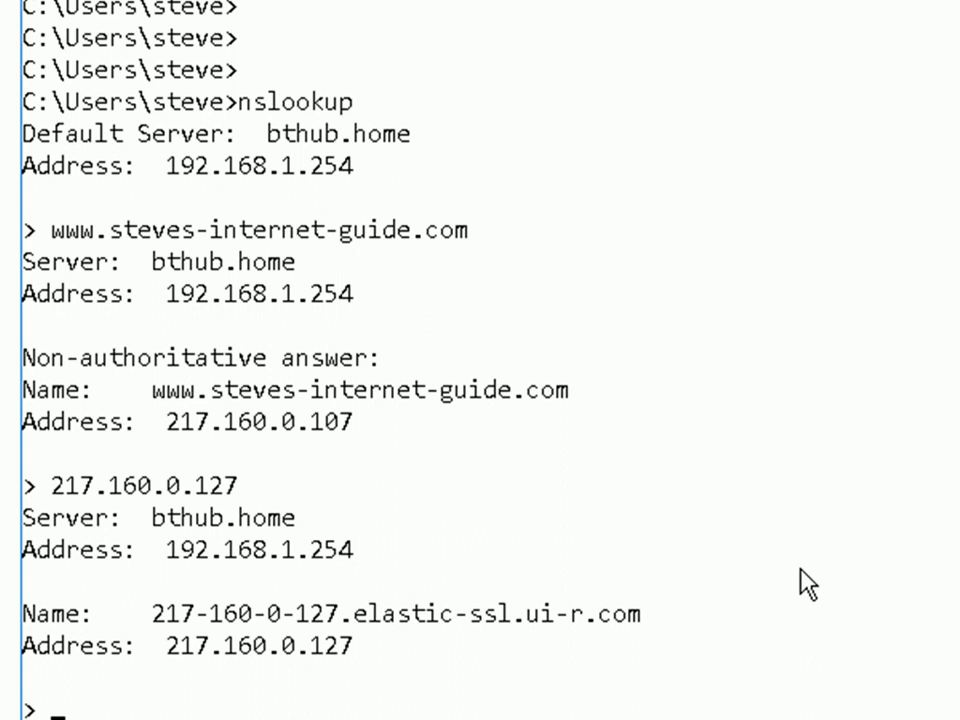
pyautogui.moveTo(244, 480)
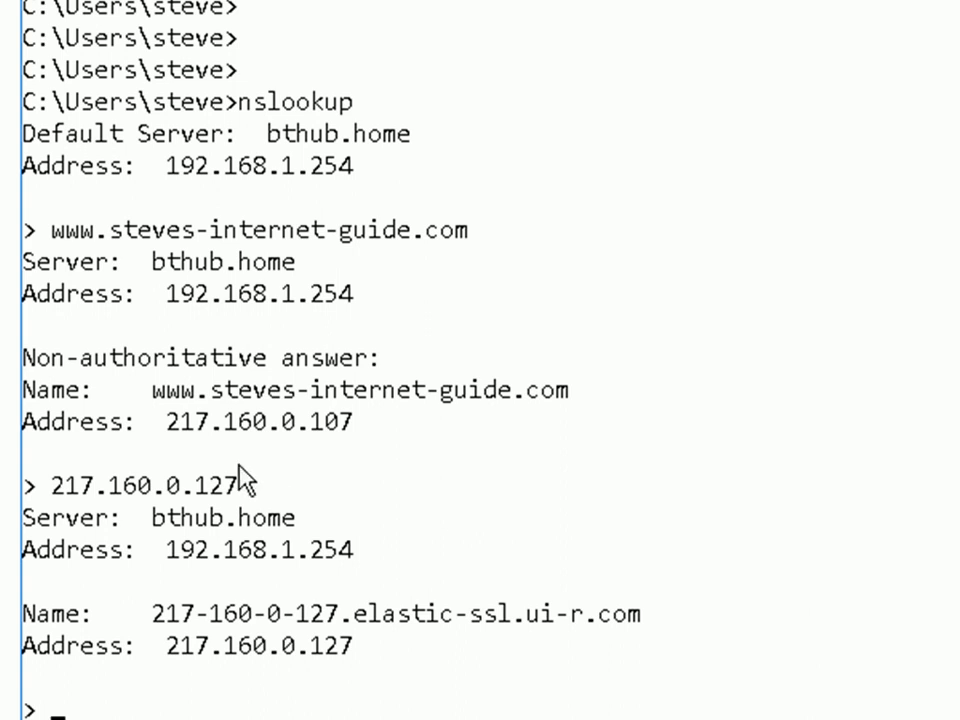
pyautogui.moveTo(384, 608)
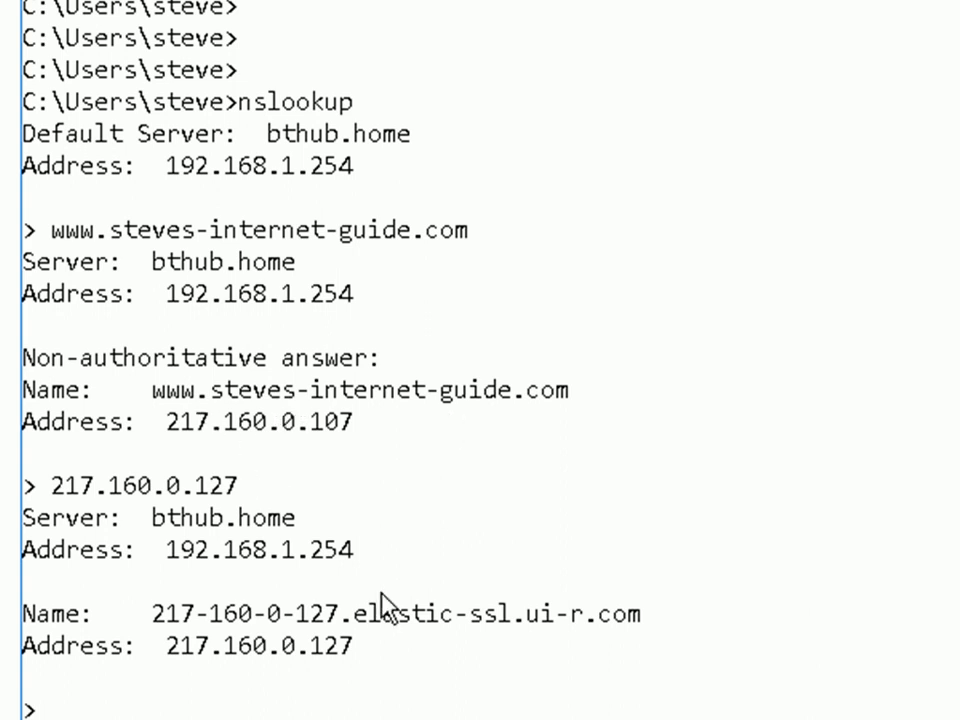
pyautogui.moveTo(378, 628)
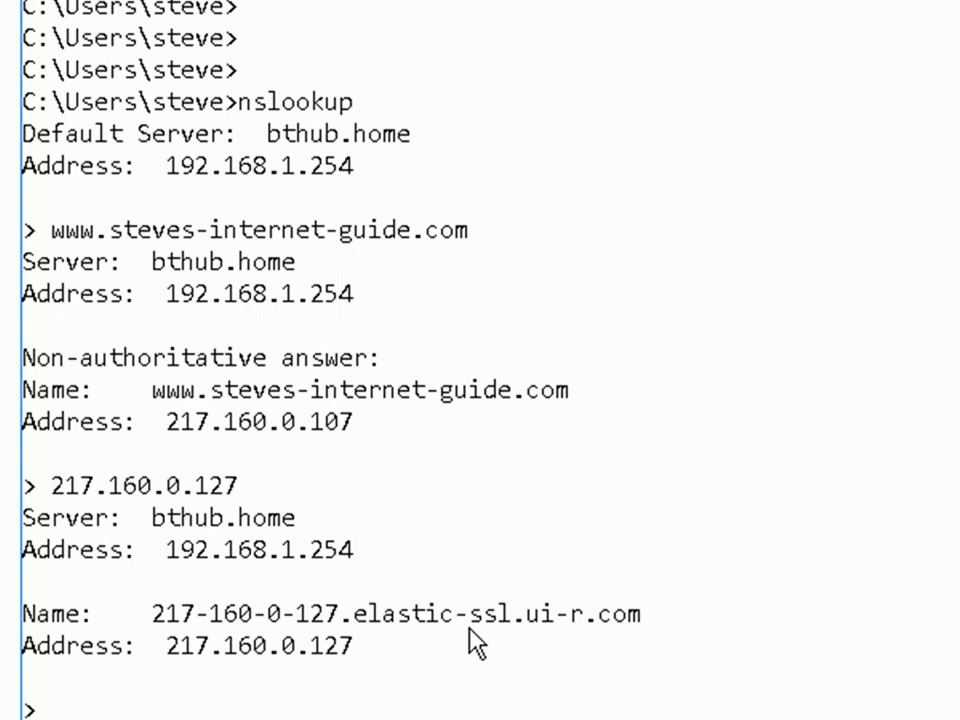
# List nslookup's built-in commands and settable options with help.
pyautogui.write('he')
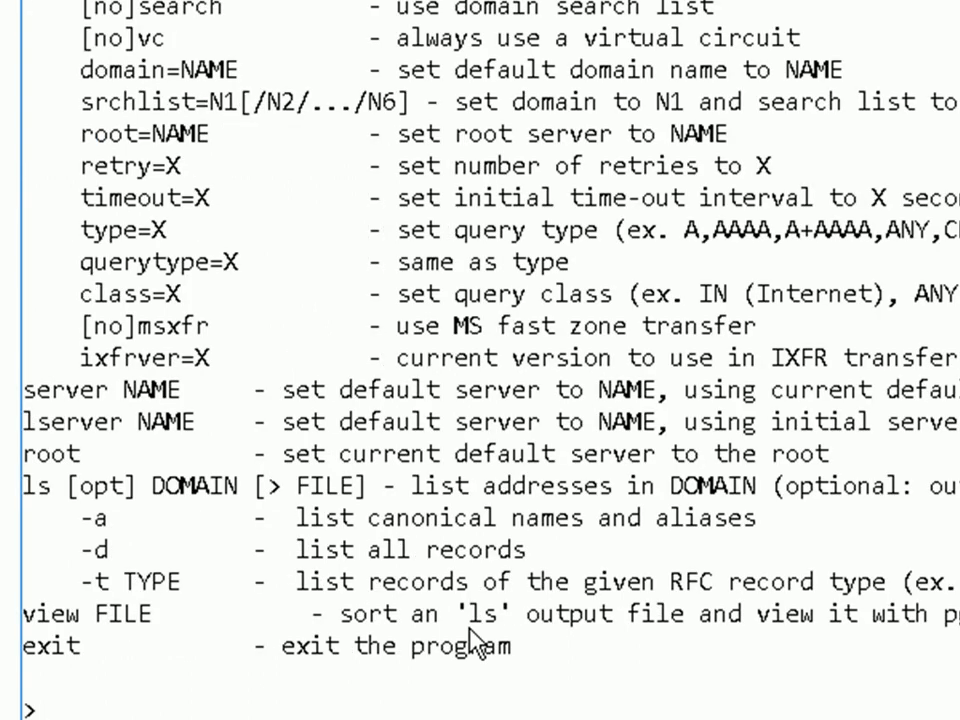
pyautogui.moveTo(378, 168)
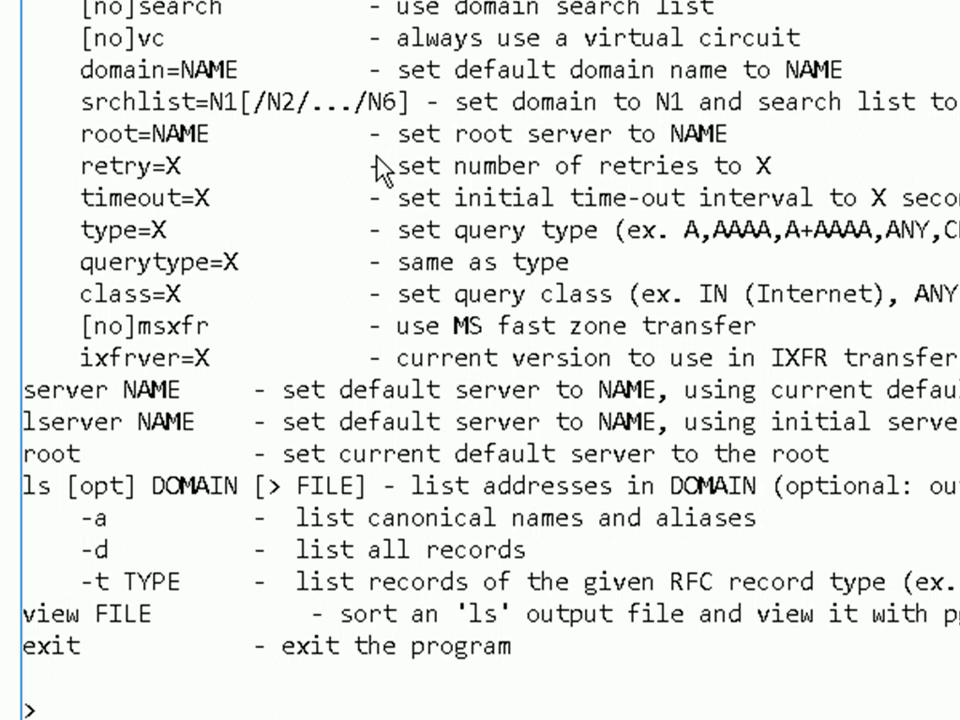
pyautogui.moveTo(830, 344)
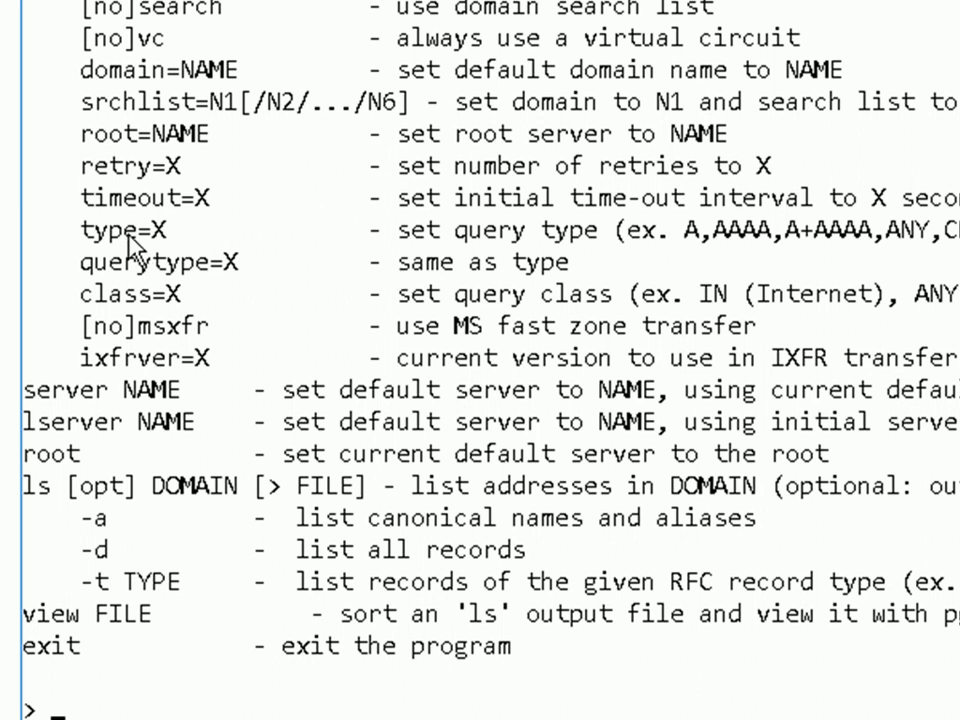
pyautogui.moveTo(178, 244)
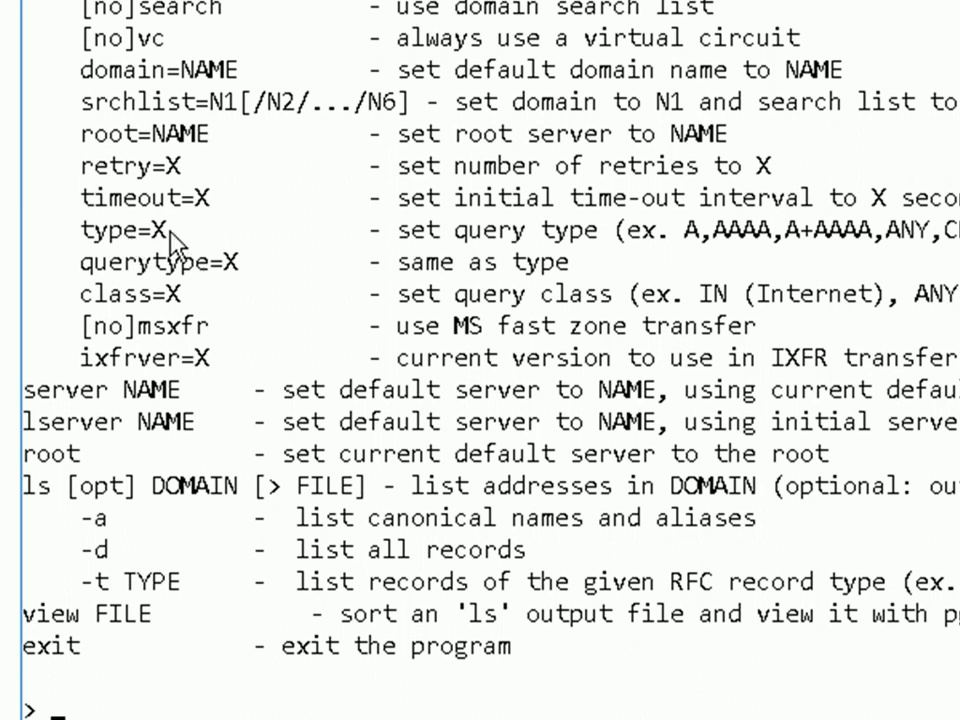
pyautogui.moveTo(656, 260)
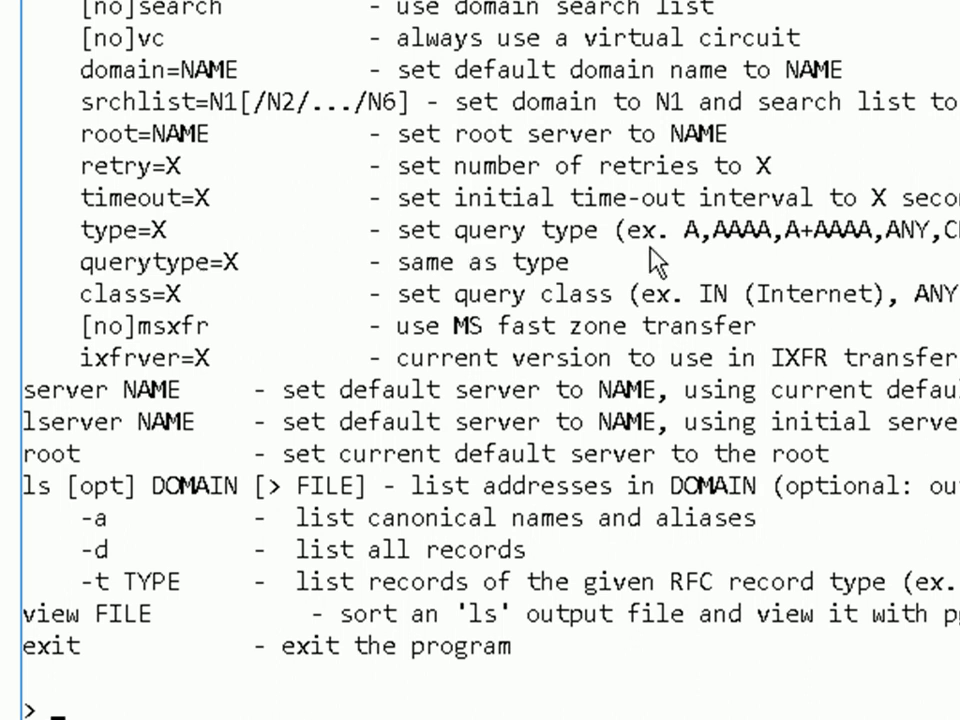
pyautogui.moveTo(704, 256)
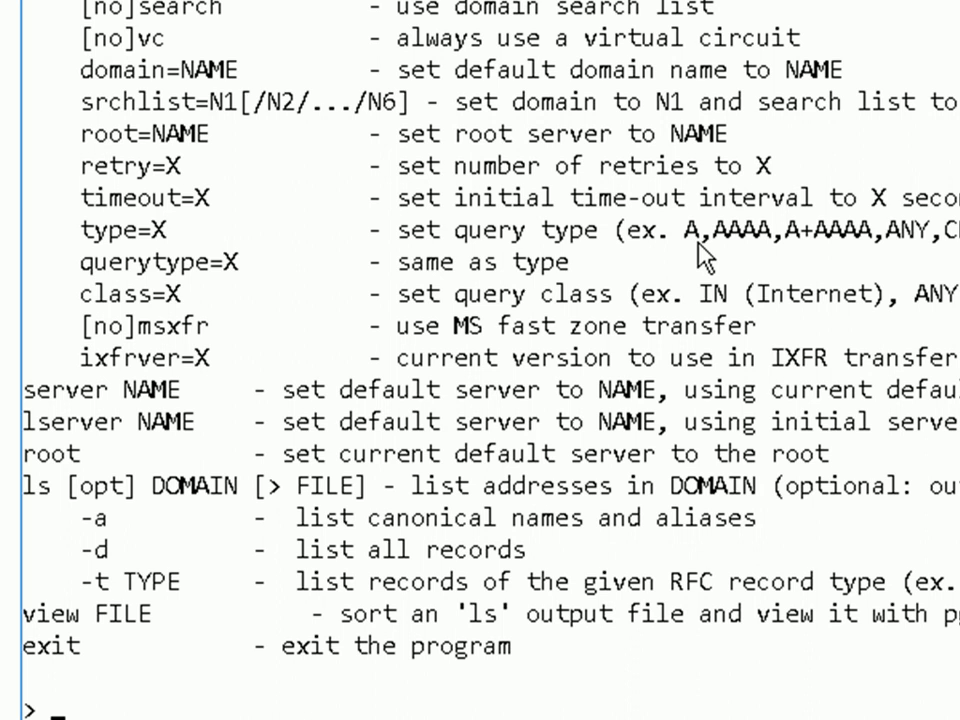
pyautogui.moveTo(728, 262)
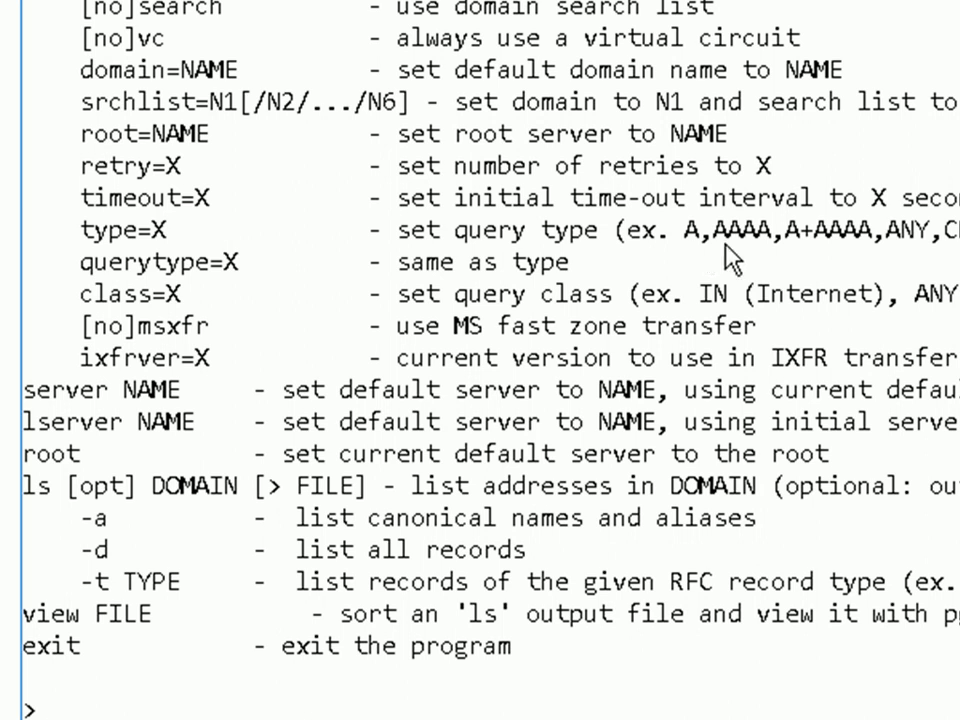
pyautogui.moveTo(766, 258)
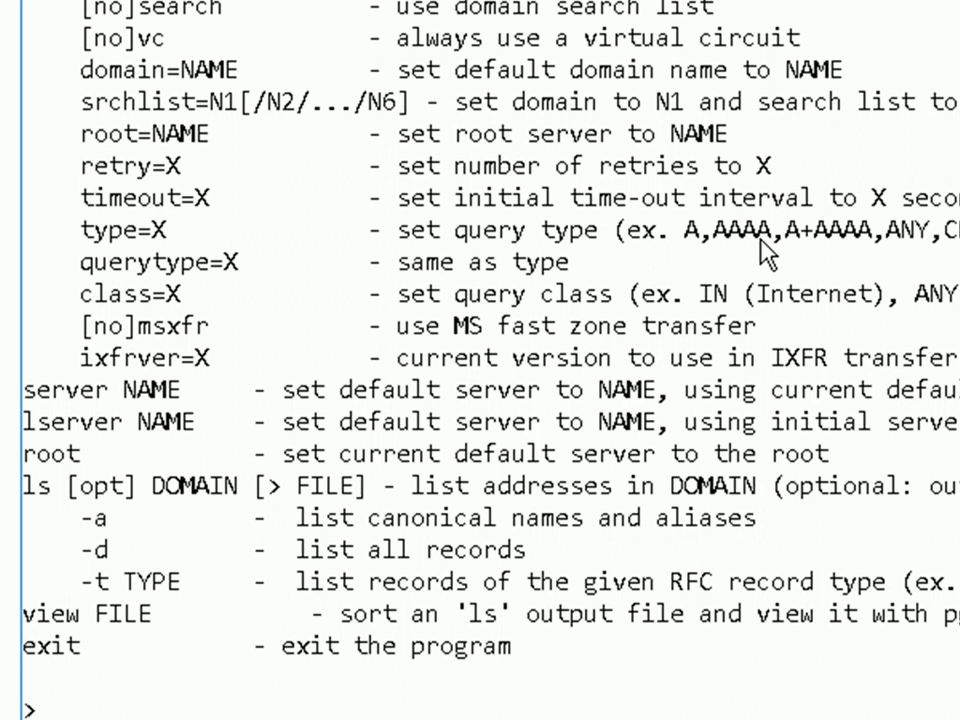
pyautogui.moveTo(800, 256)
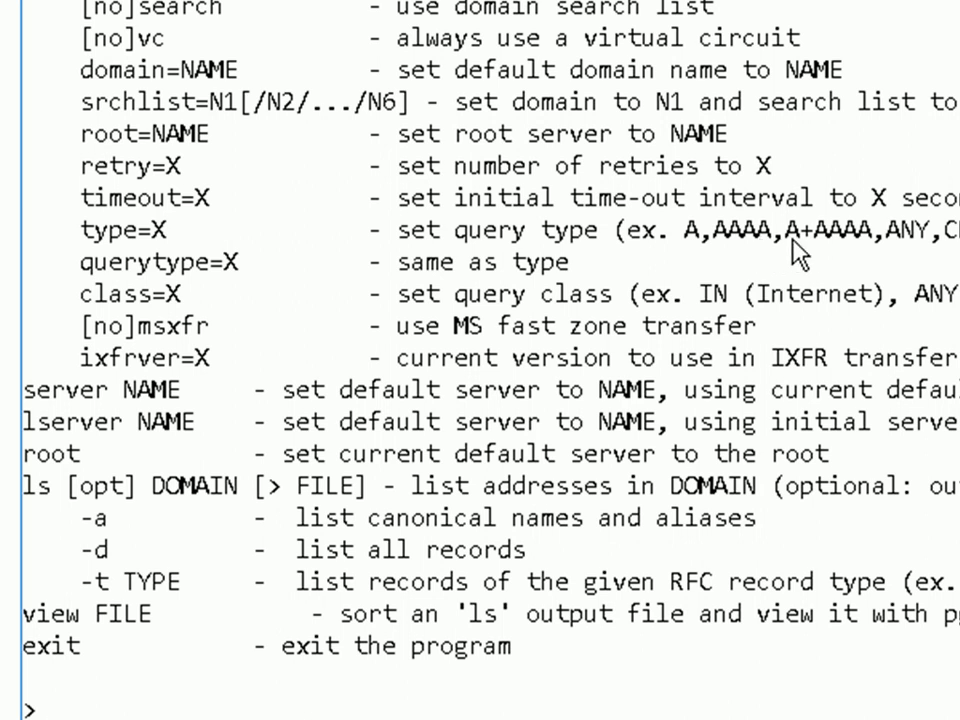
pyautogui.moveTo(862, 258)
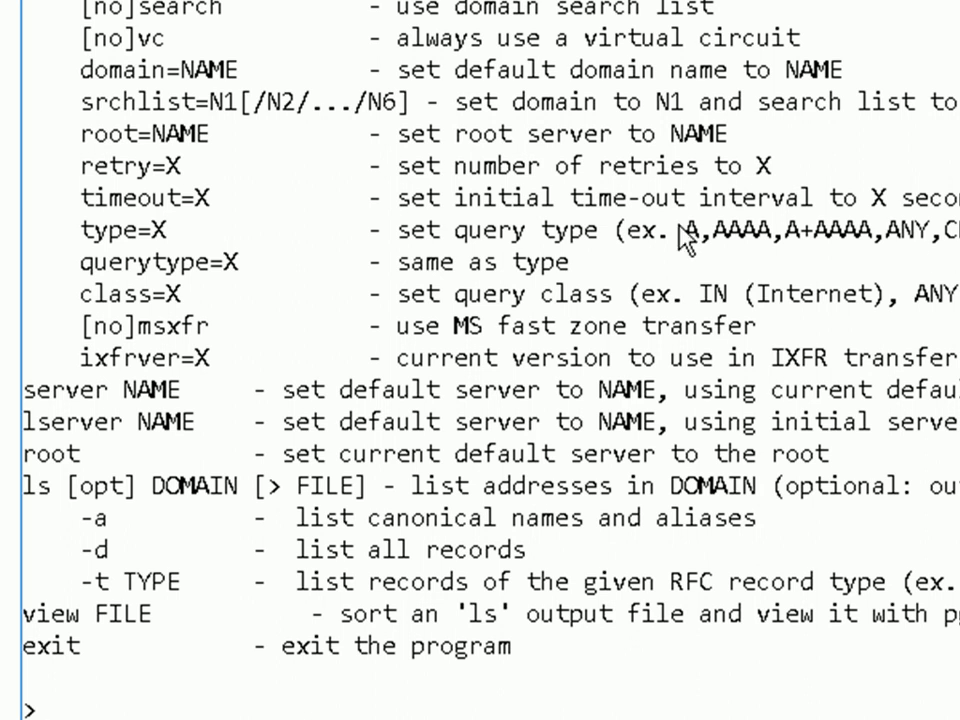
pyautogui.moveTo(160, 244)
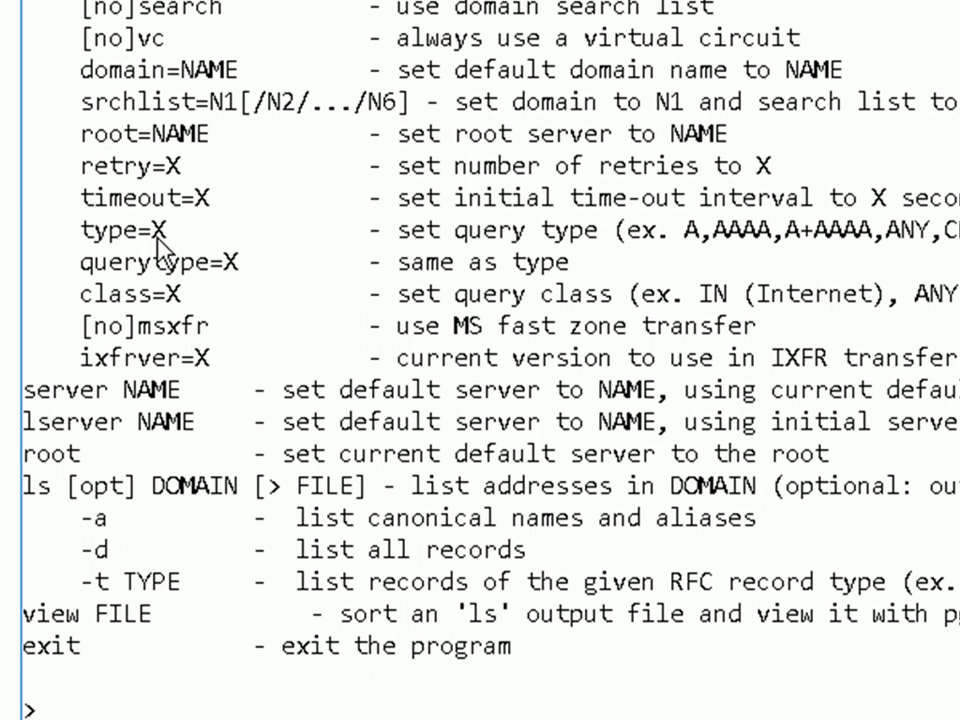
pyautogui.write('set type =')
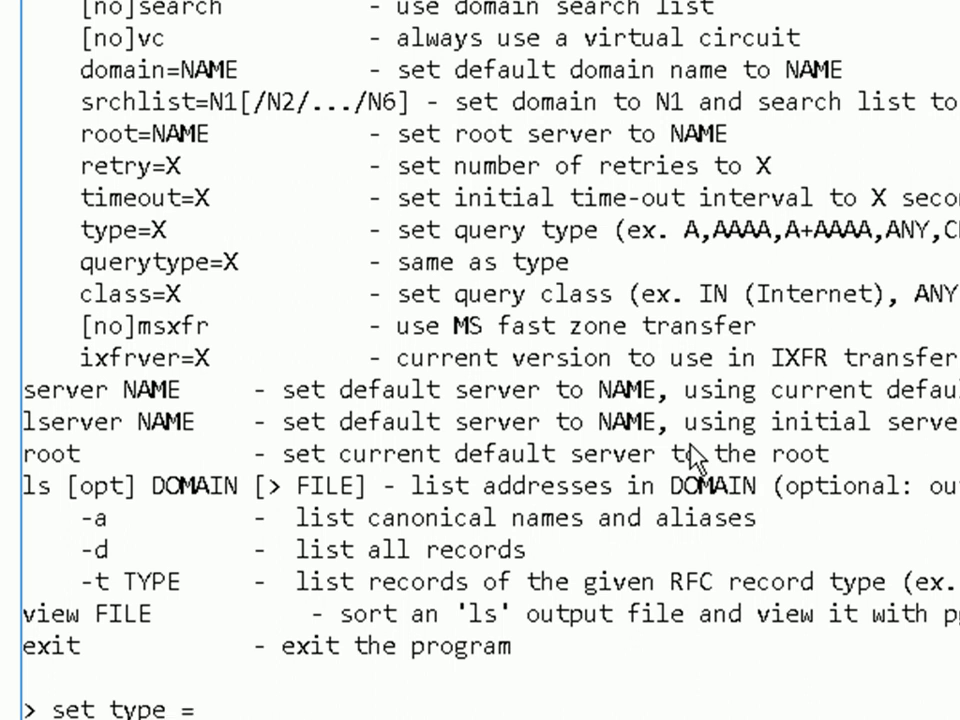
pyautogui.write('A')
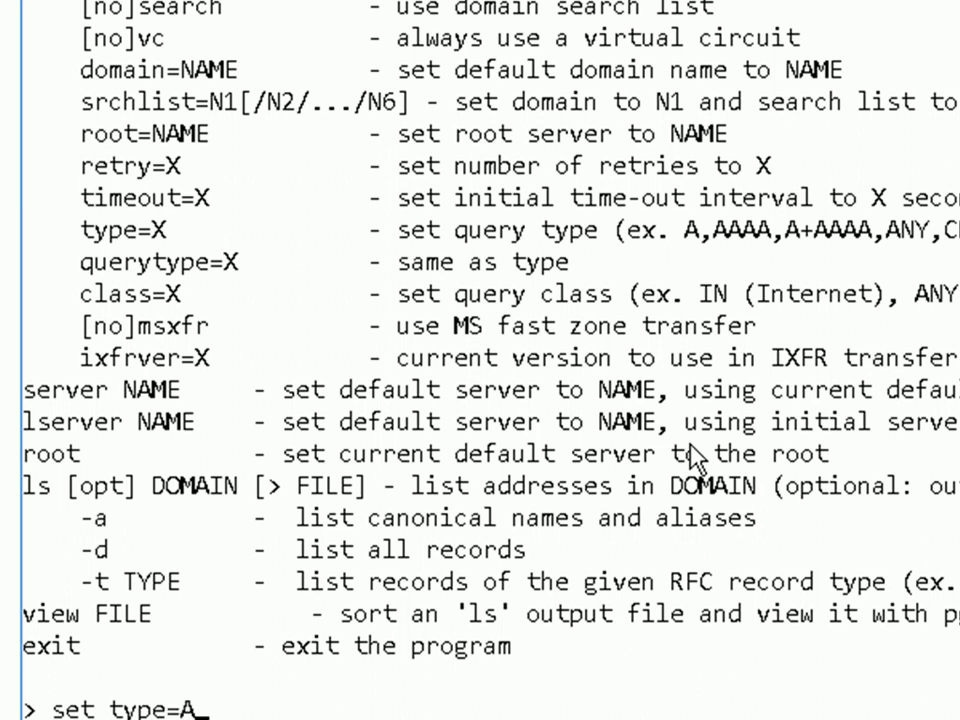
pyautogui.write('AAA')
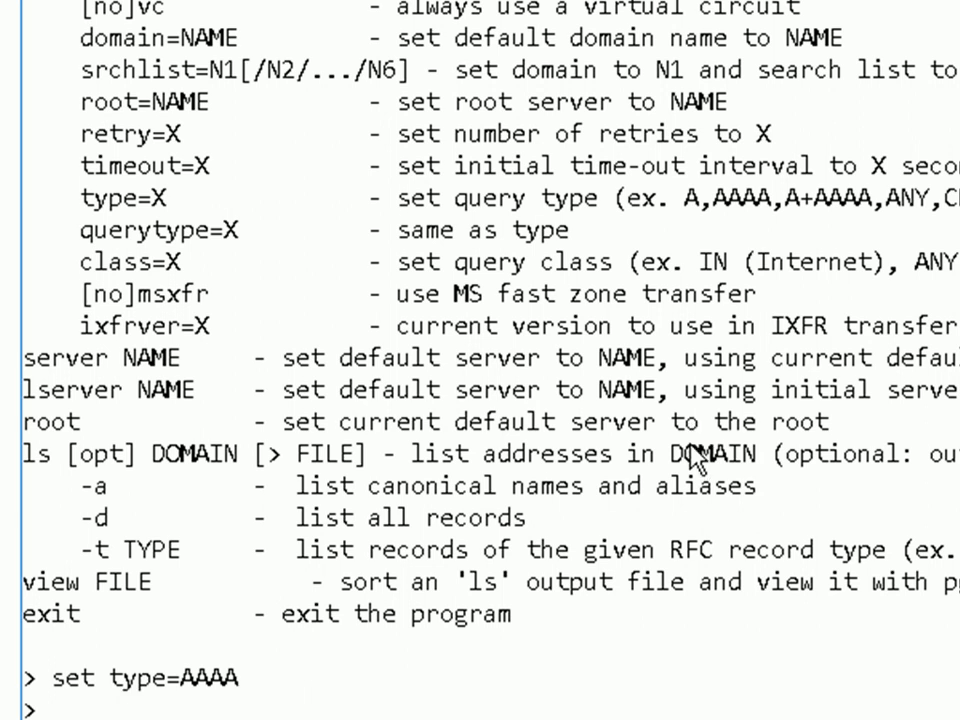
pyautogui.write('help')
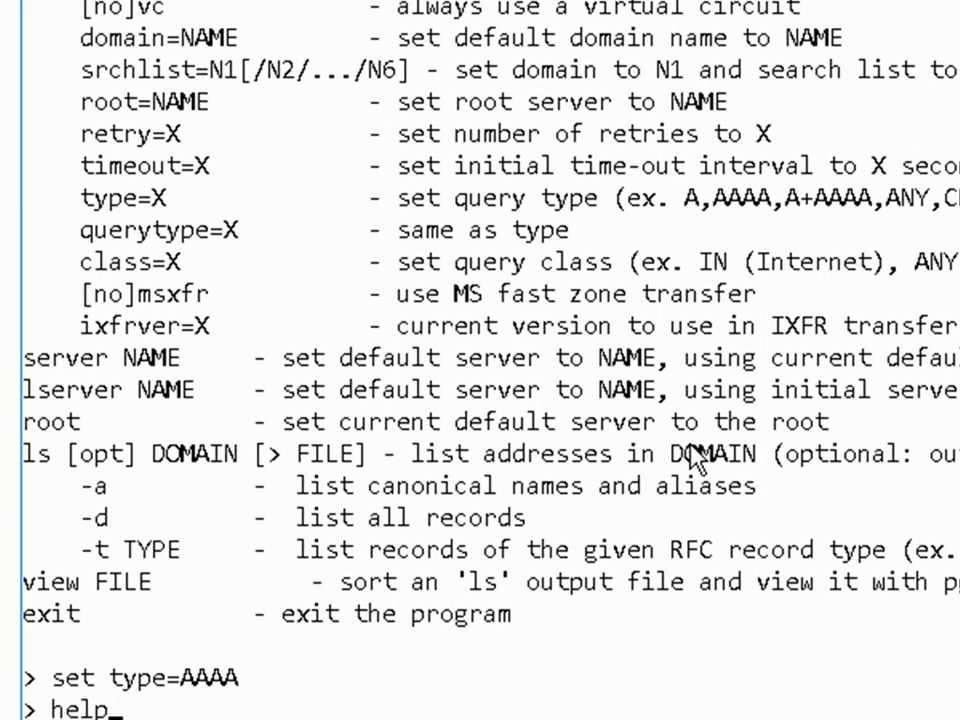
pyautogui.write('www.steves-internet-guide.com')
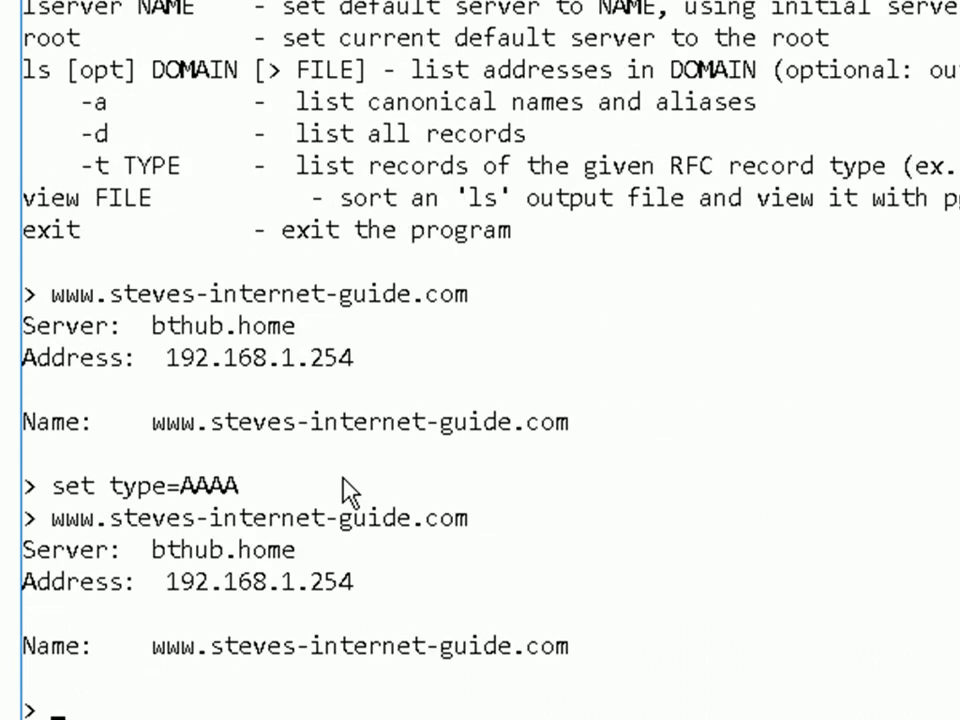
pyautogui.moveTo(322, 610)
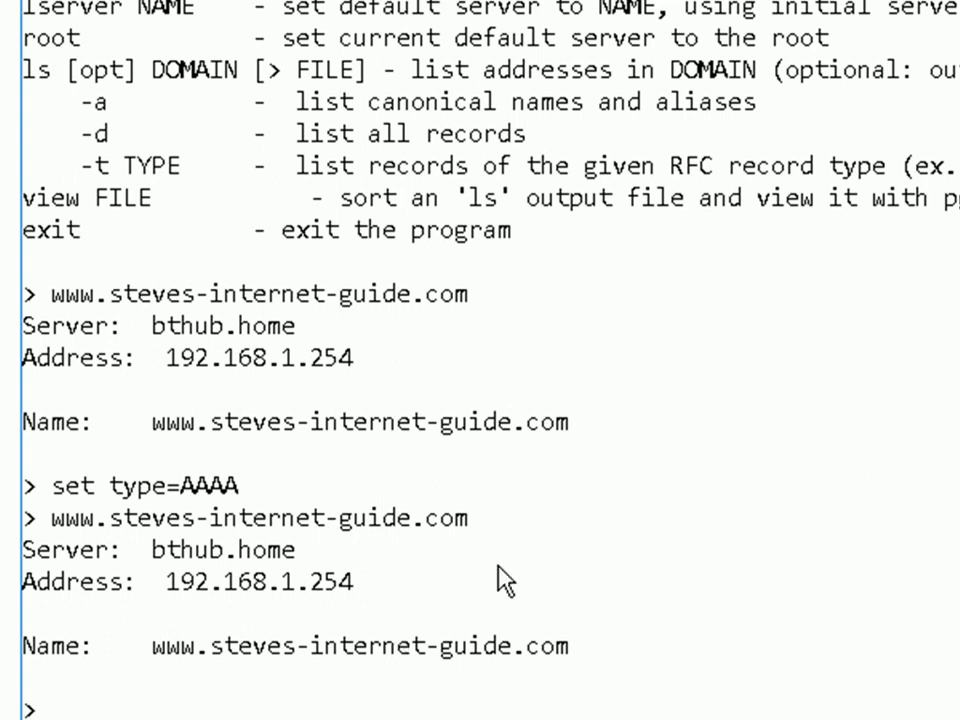
pyautogui.write('www')
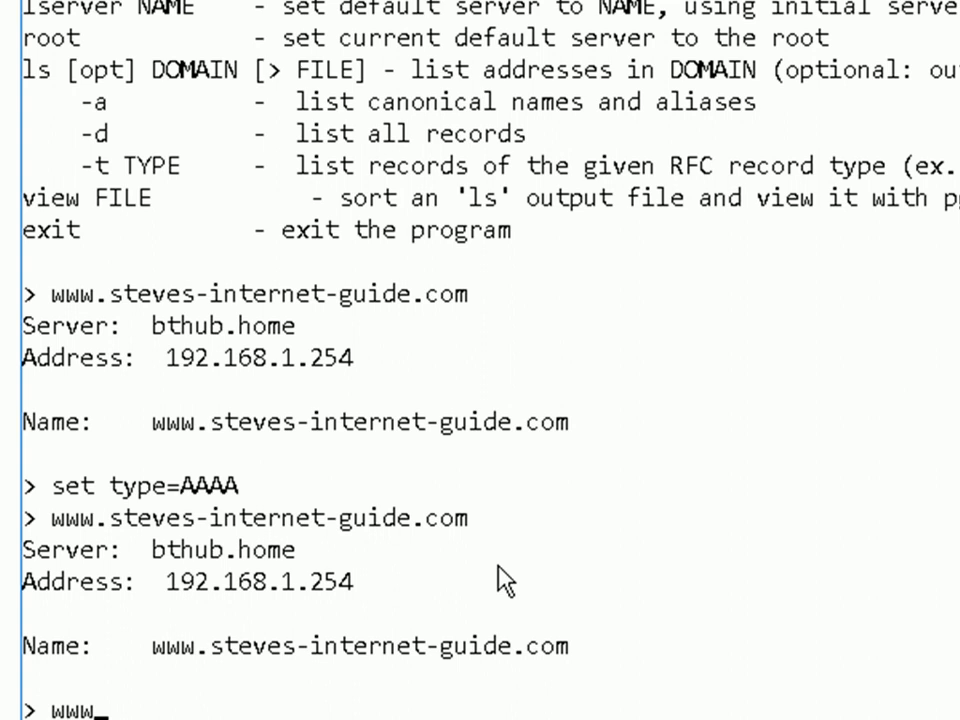
pyautogui.write('.ggogle.')
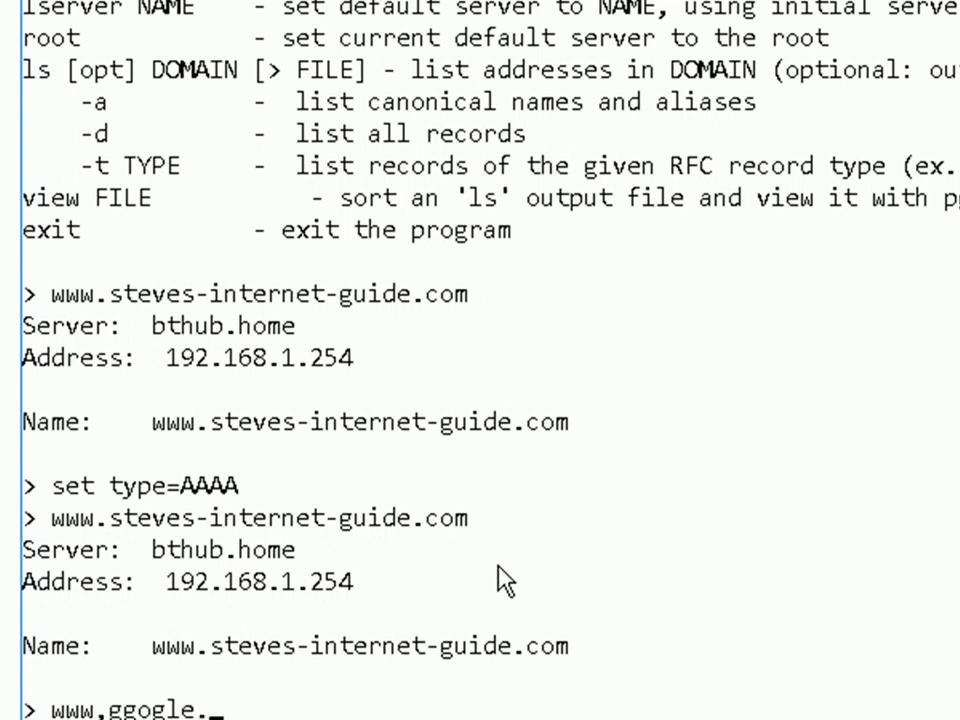
pyautogui.press('BackSpace')
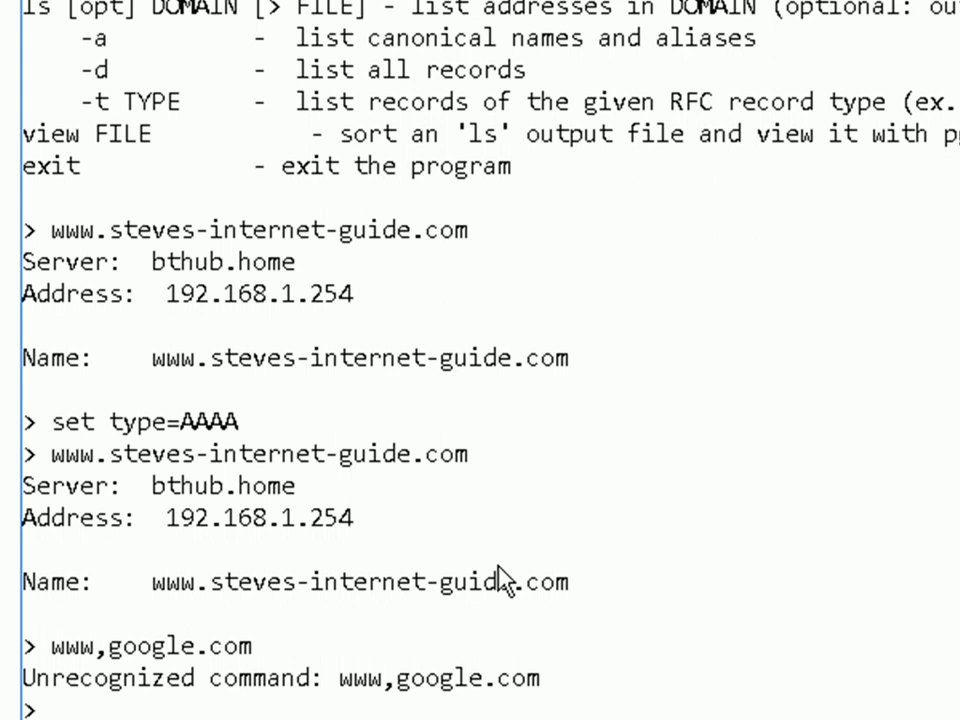
pyautogui.write('www.google.com')
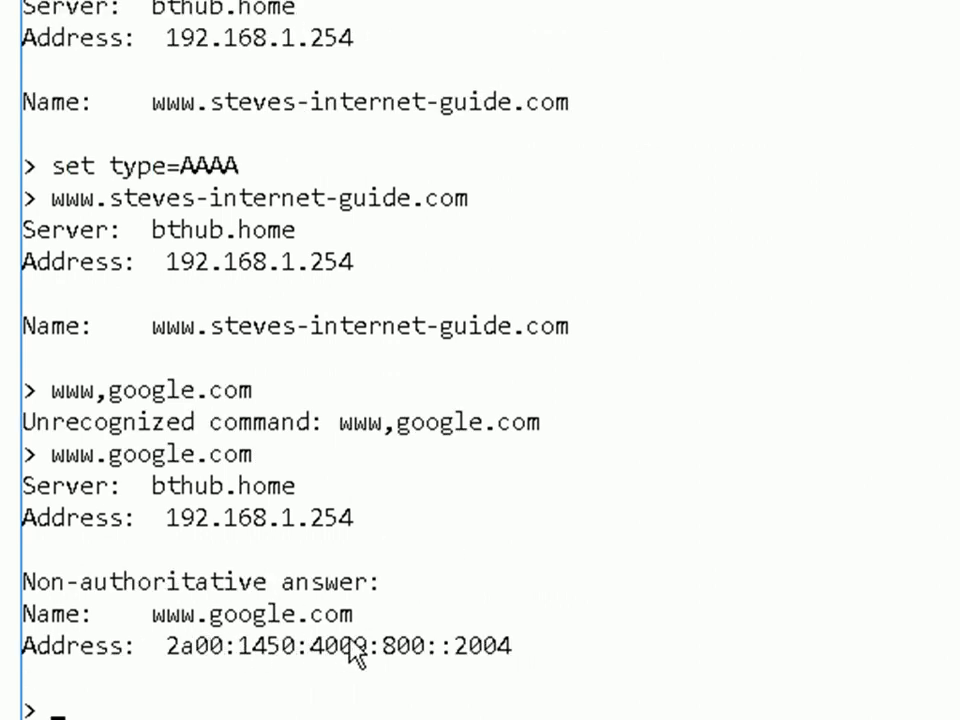
pyautogui.write('set')
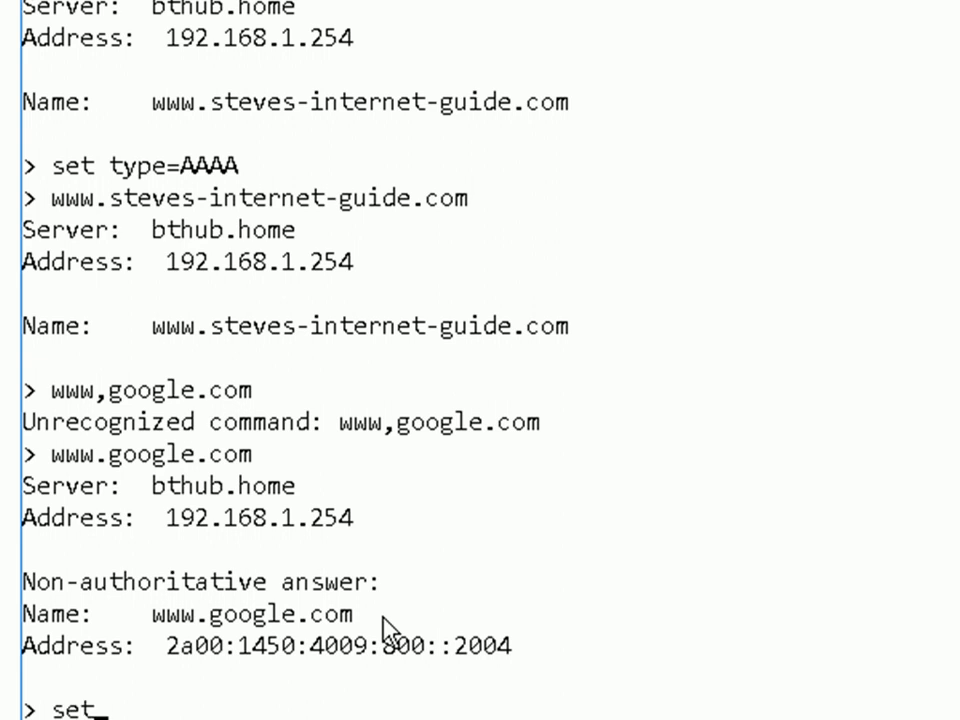
pyautogui.write('type=A+AAAA')
pyautogui.write('www.google.com')
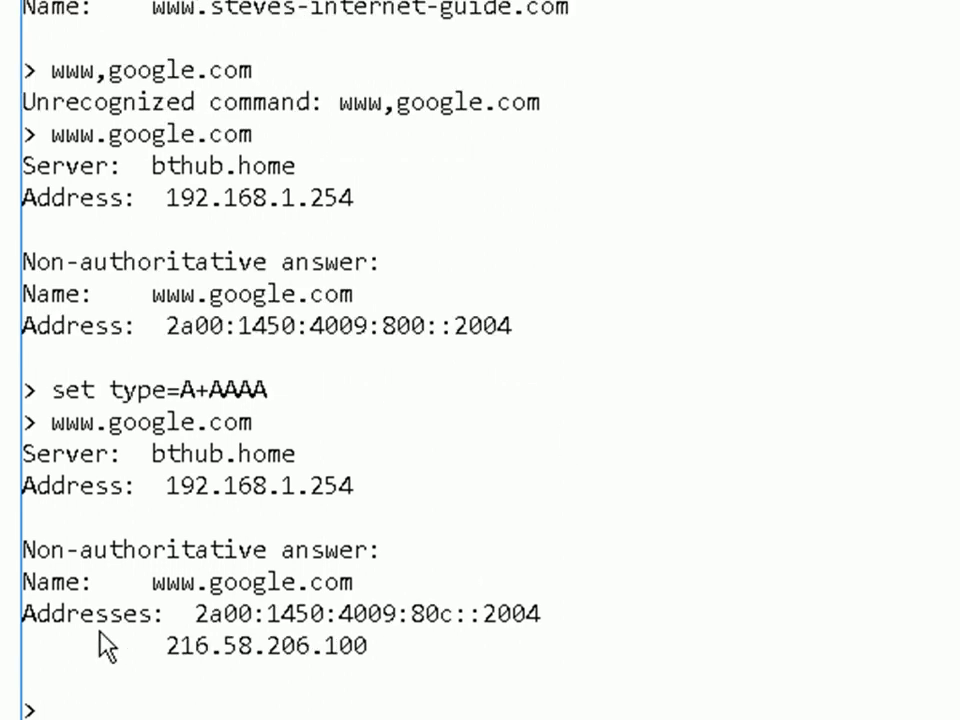
pyautogui.moveTo(298, 662)
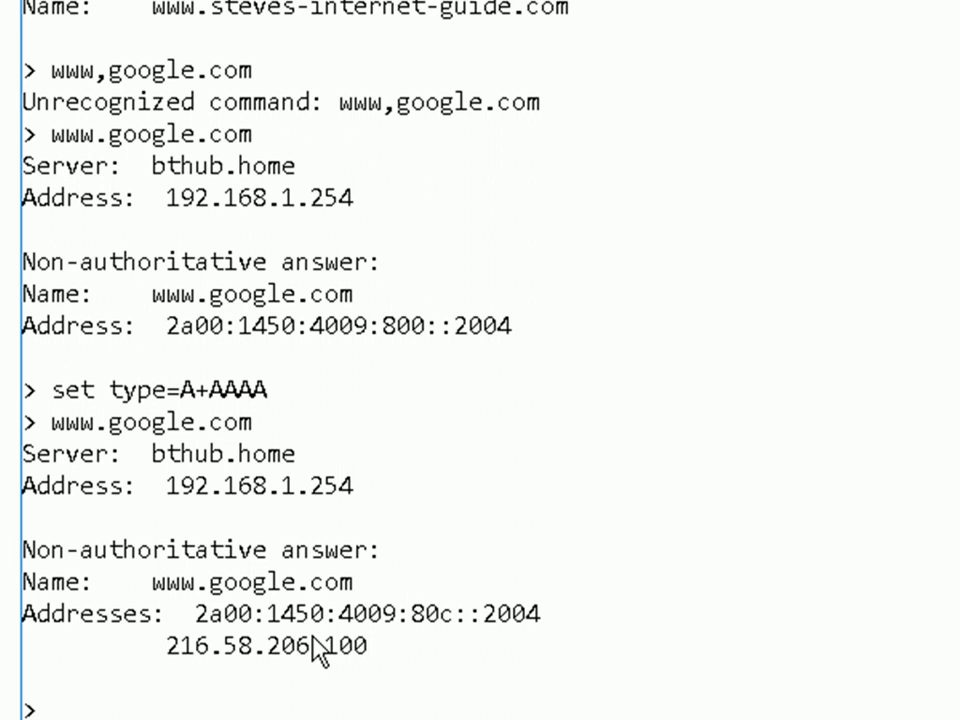
pyautogui.write('set type=MX')
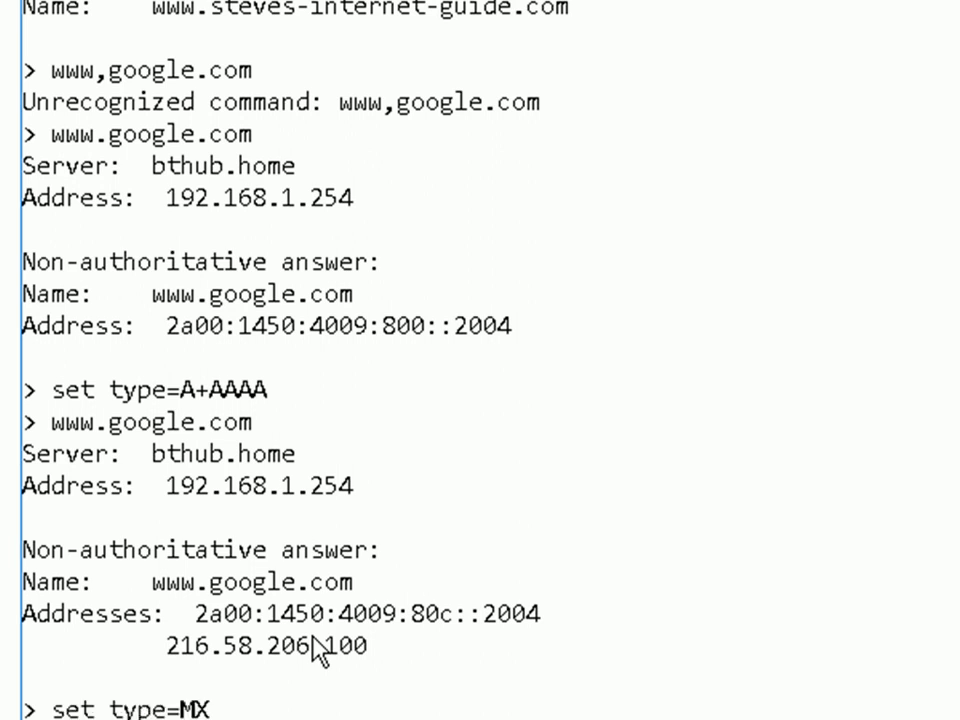
# Set type=MX and query steves-internet-guide.com for its preference-10 mail exchangers.
pyautogui.scroll(-3)
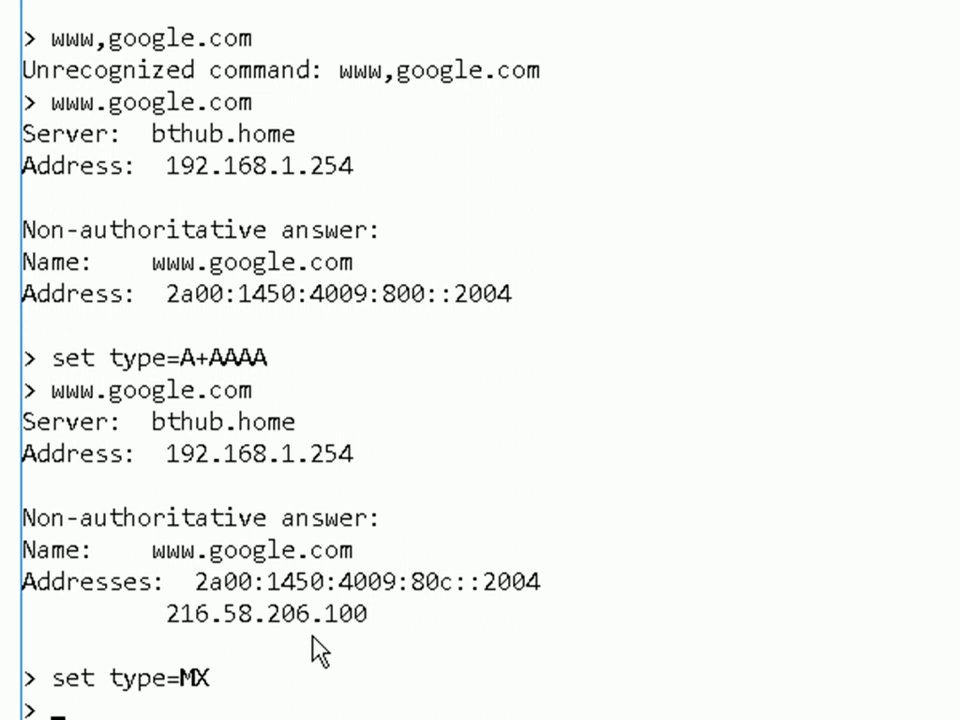
pyautogui.write('set type=MX')
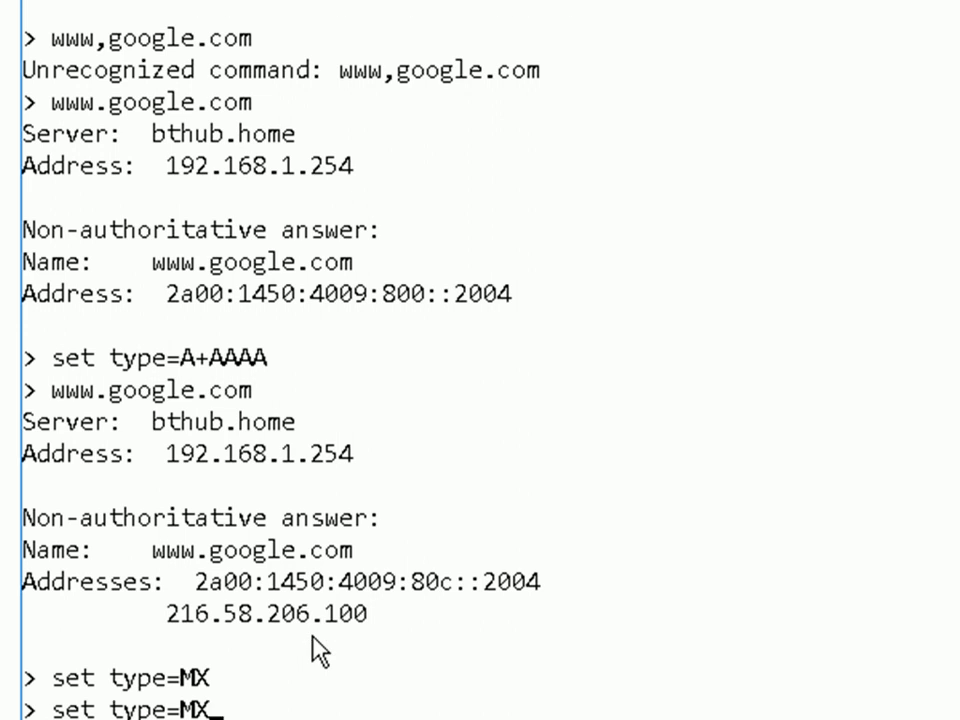
pyautogui.write('www,google.com')
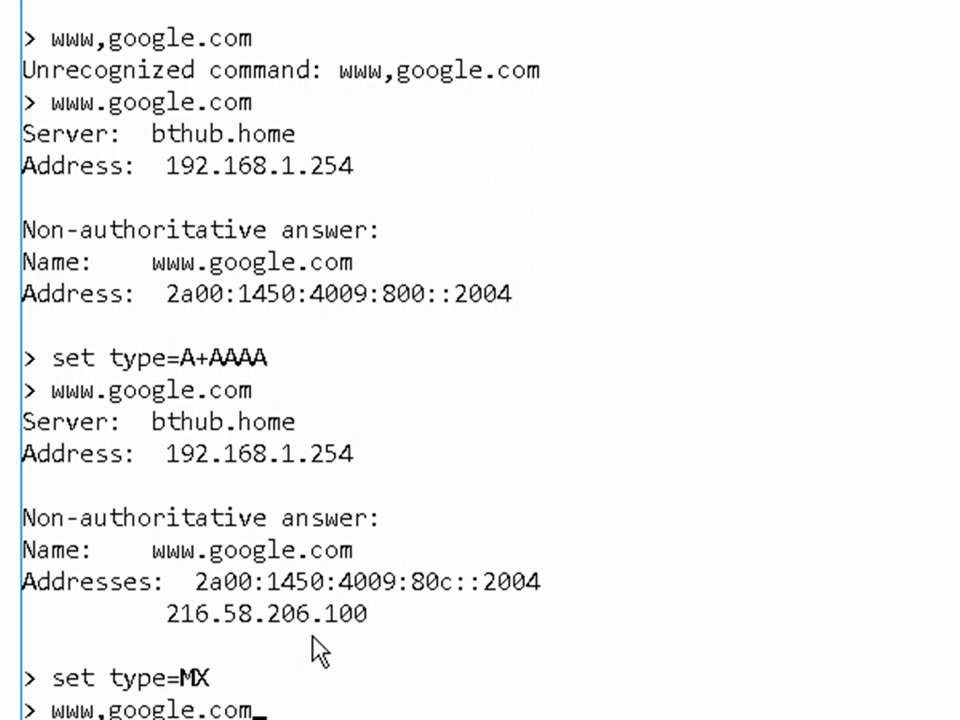
pyautogui.write('www.steves-internet-guide.com')
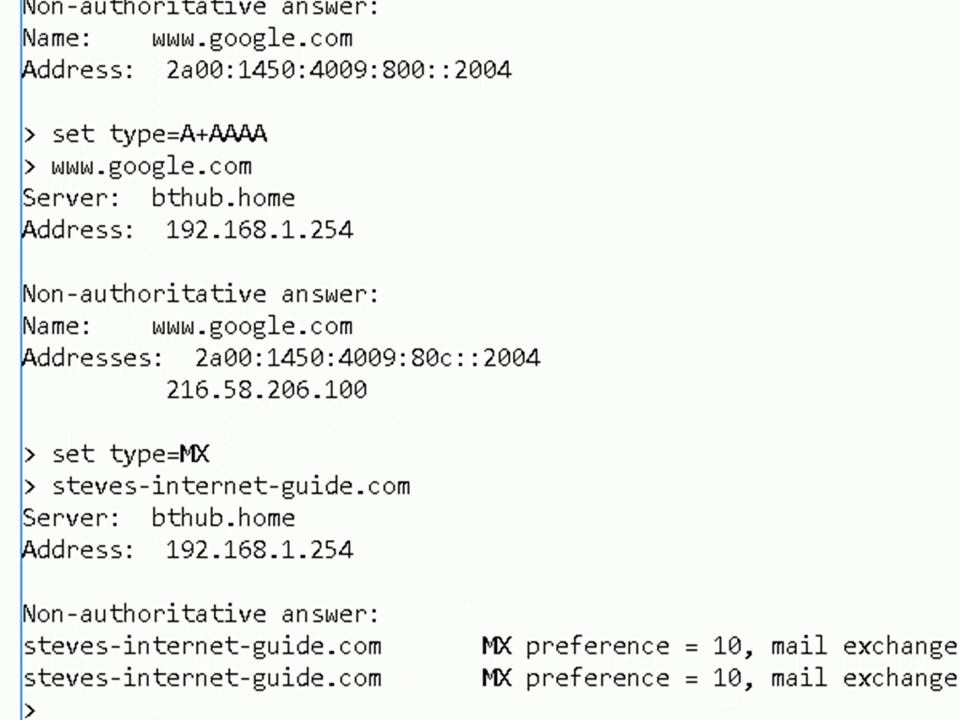
pyautogui.moveTo(800, 684)
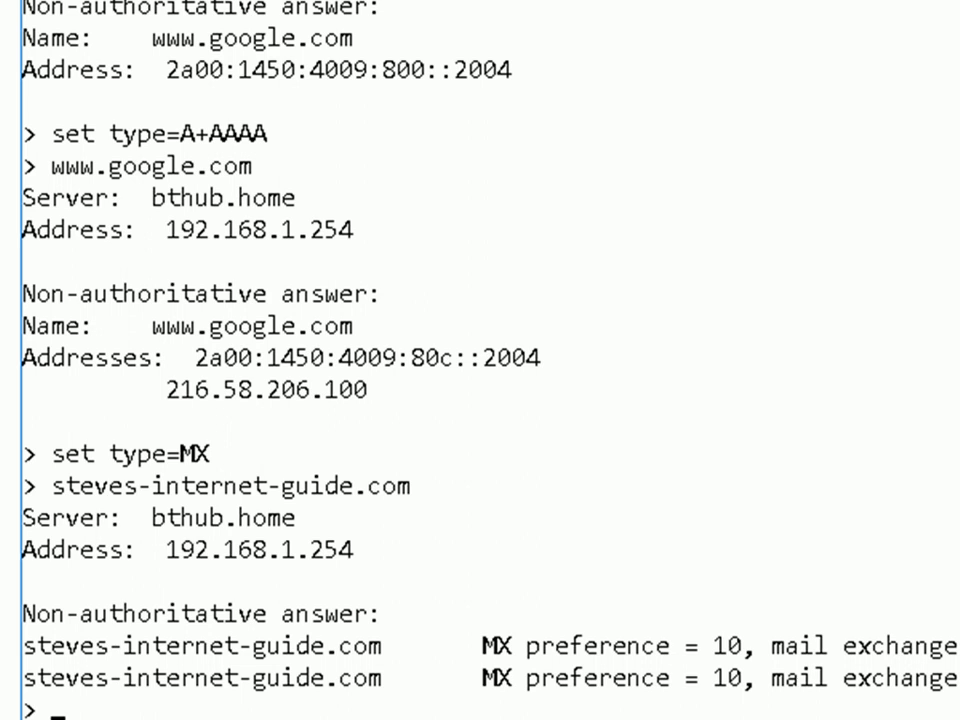
pyautogui.write('set ty')
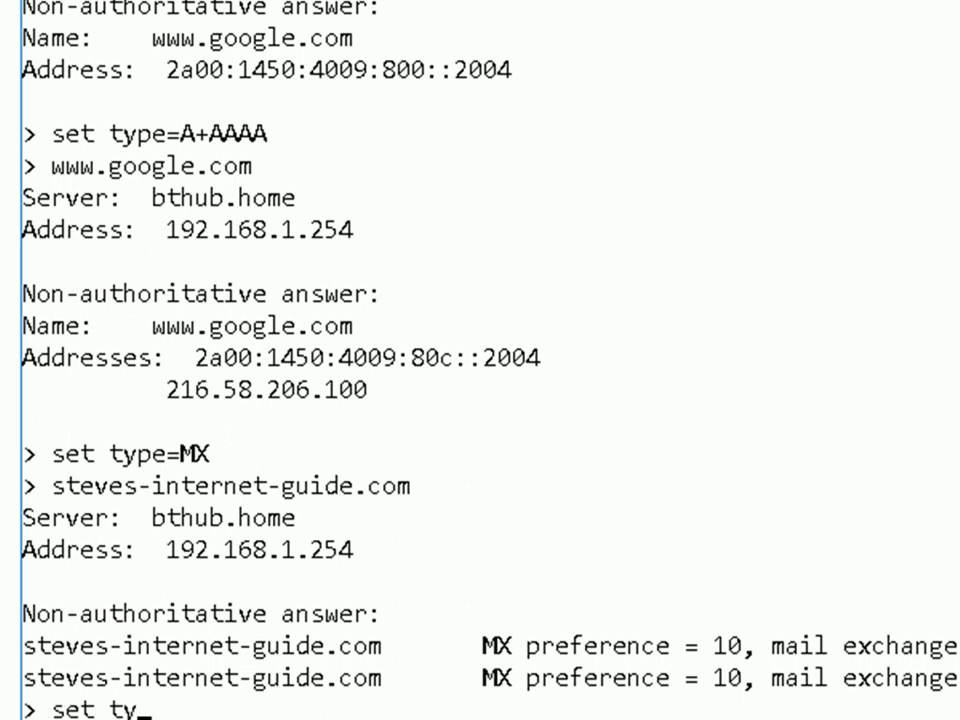
pyautogui.write('NS')
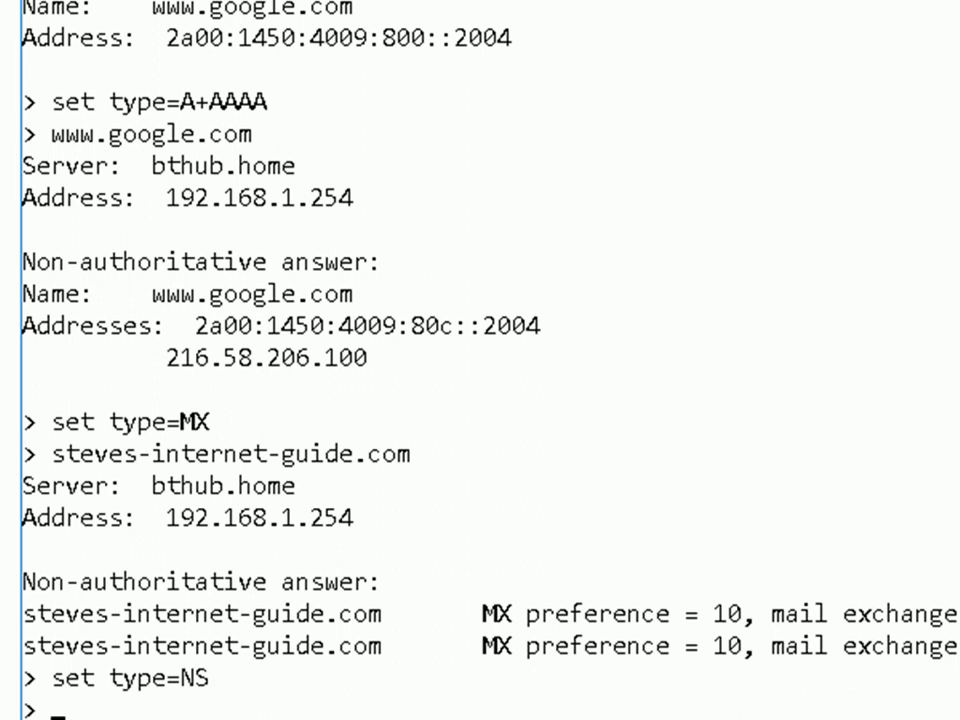
pyautogui.write('steves-internet-guide.com')
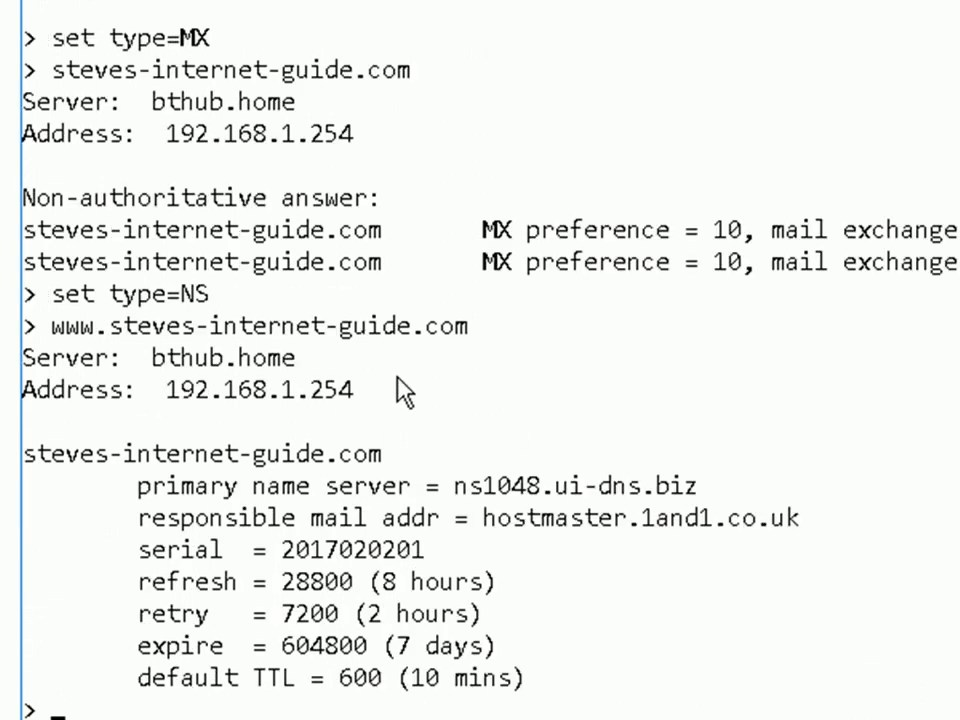
pyautogui.moveTo(262, 520)
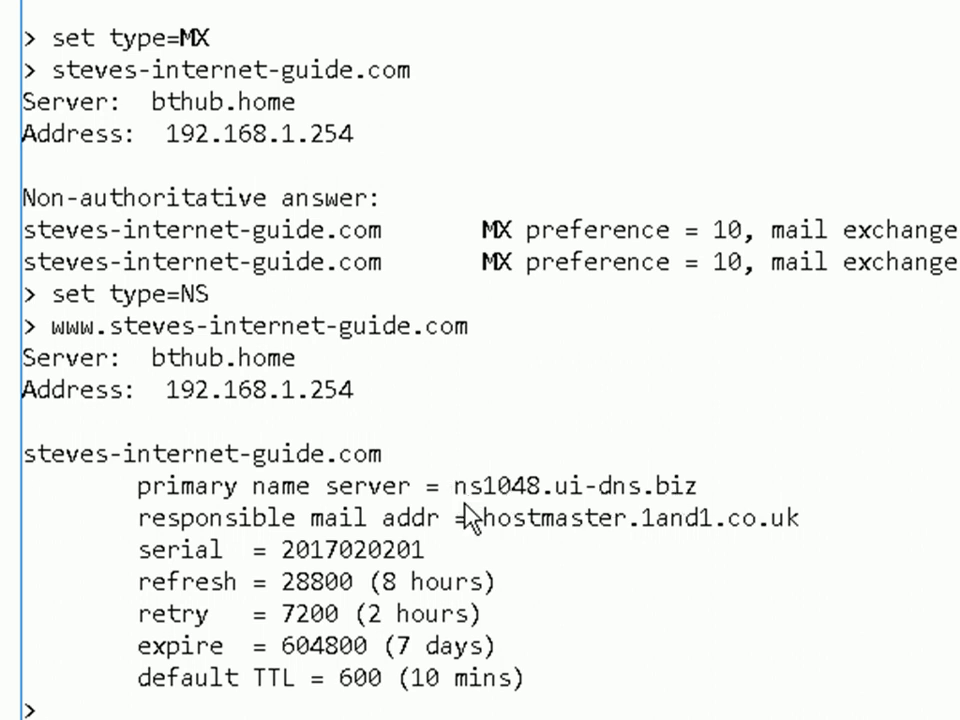
pyautogui.moveTo(578, 582)
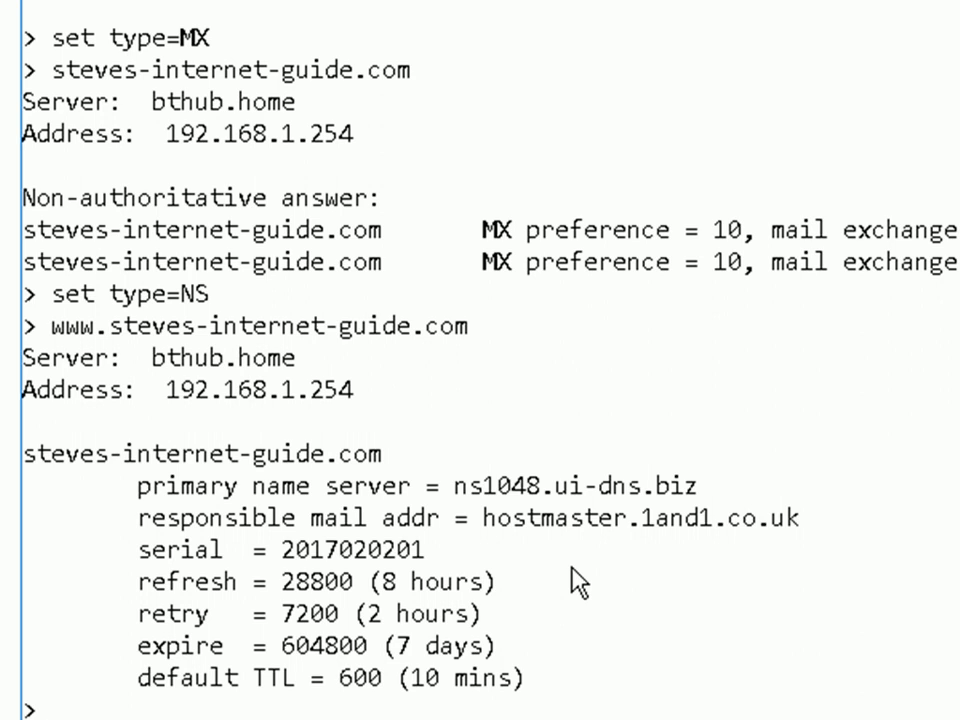
# Switch the lookup server to 8.8.8.8, google-public-dns-a.google.com.
pyautogui.write('s')
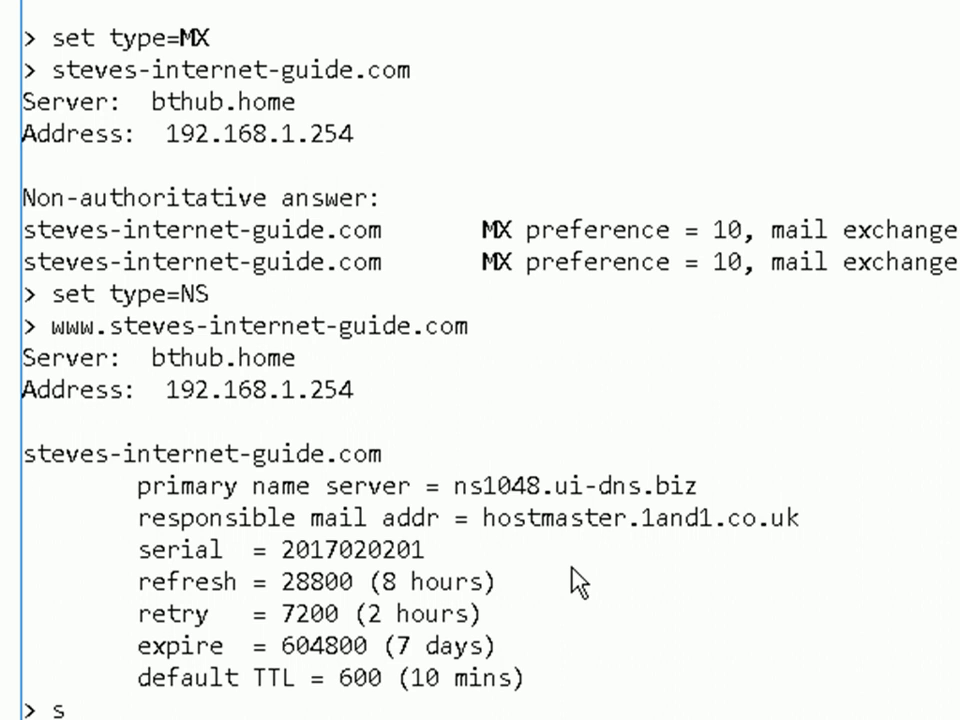
pyautogui.write('erver')
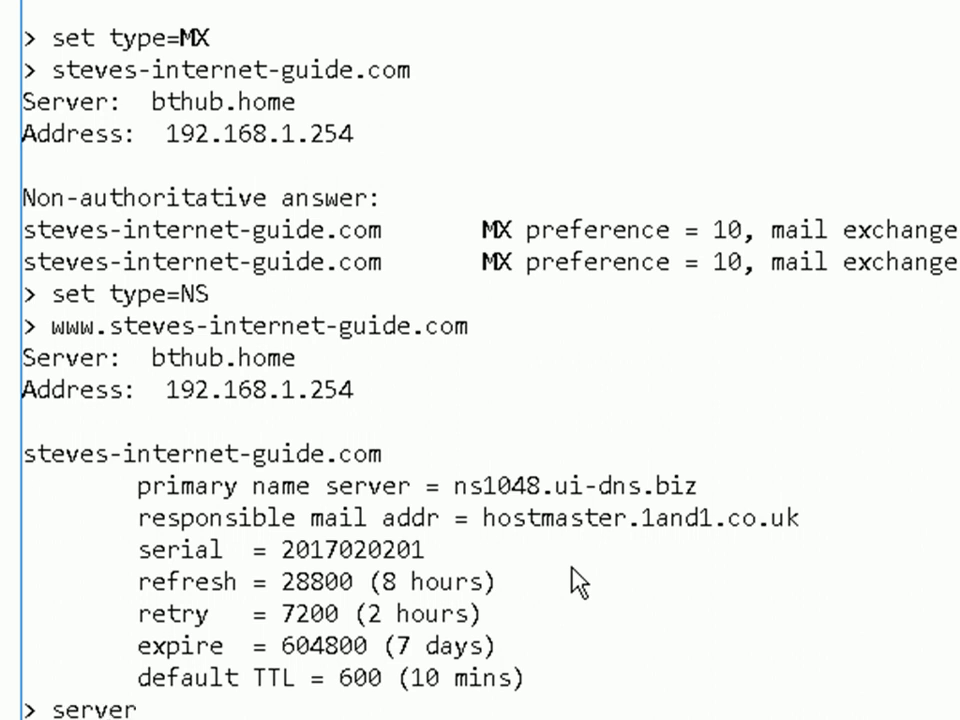
pyautogui.write('8.8.8.8')
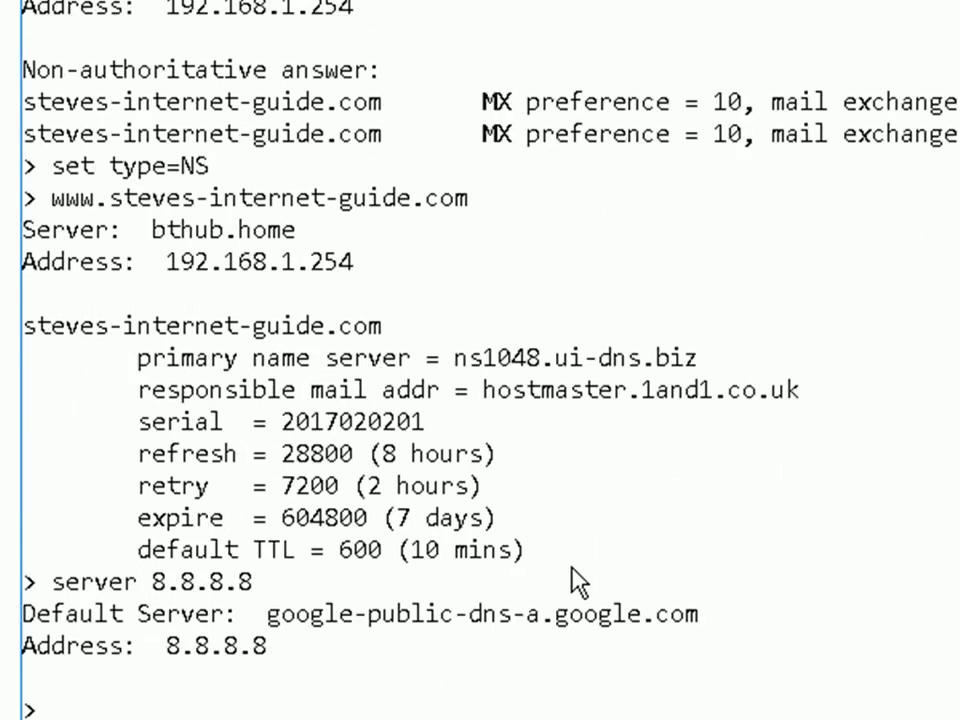
pyautogui.moveTo(470, 530)
pyautogui.write('www.steves-internet-guide.com')
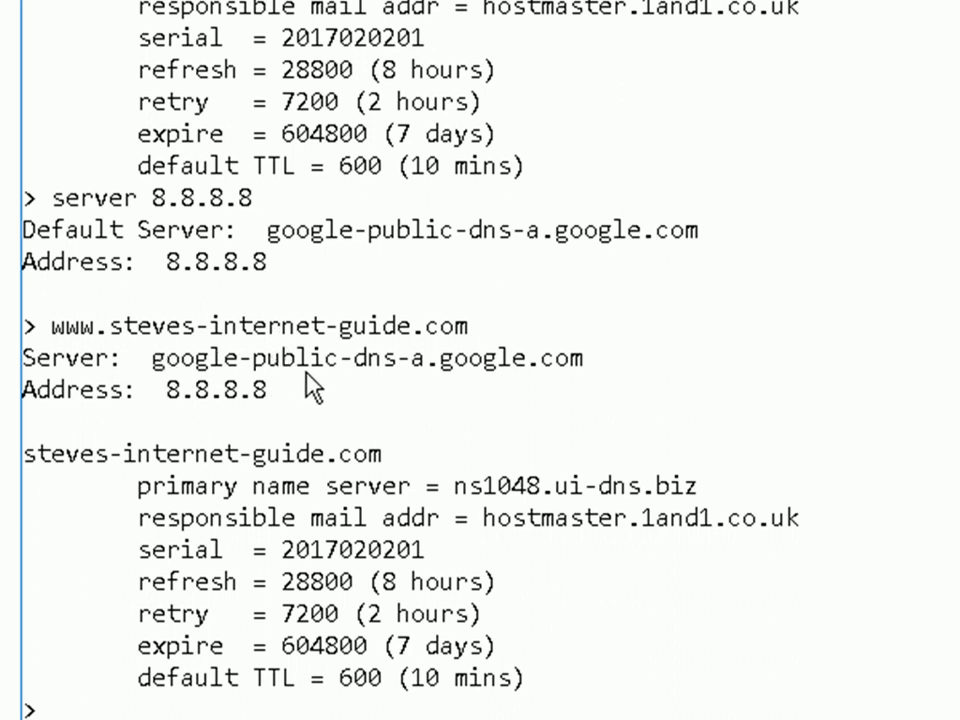
pyautogui.moveTo(362, 402)
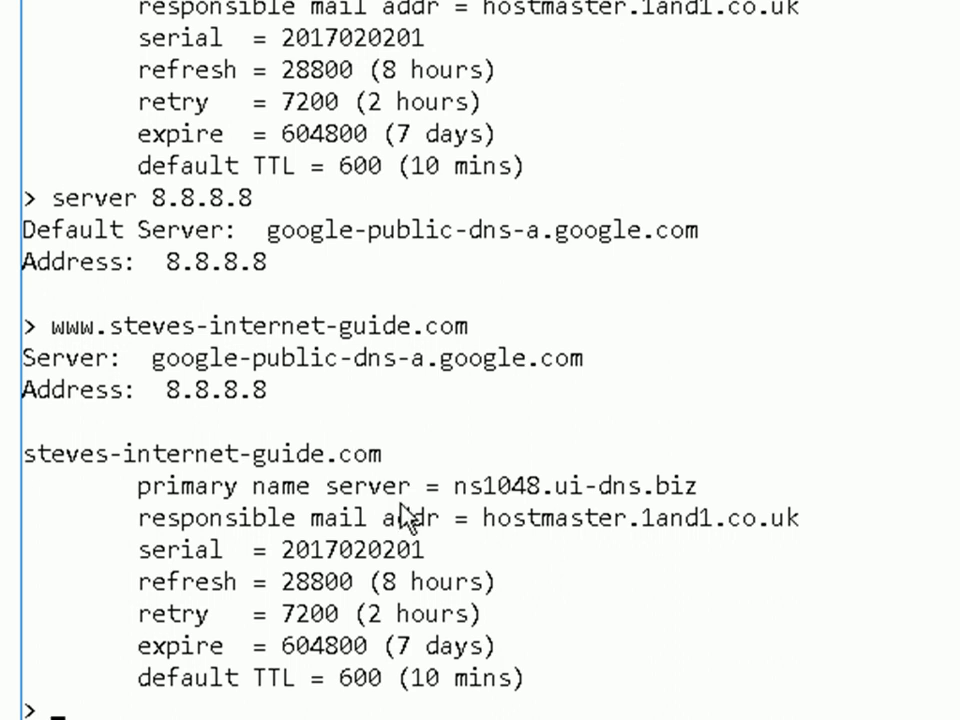
pyautogui.moveTo(404, 452)
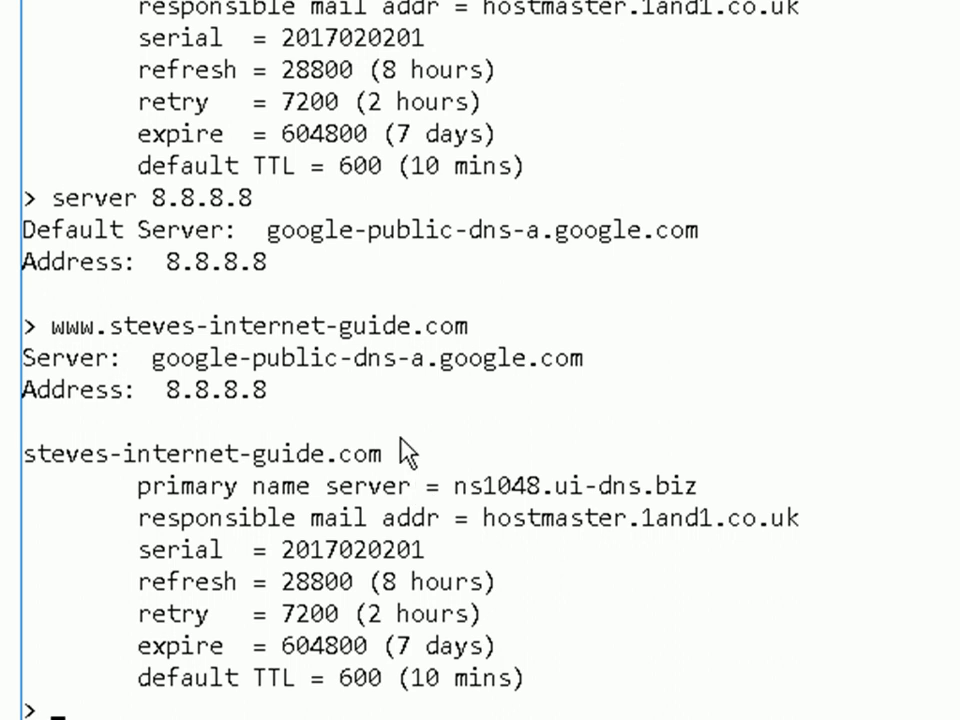
pyautogui.write('set')
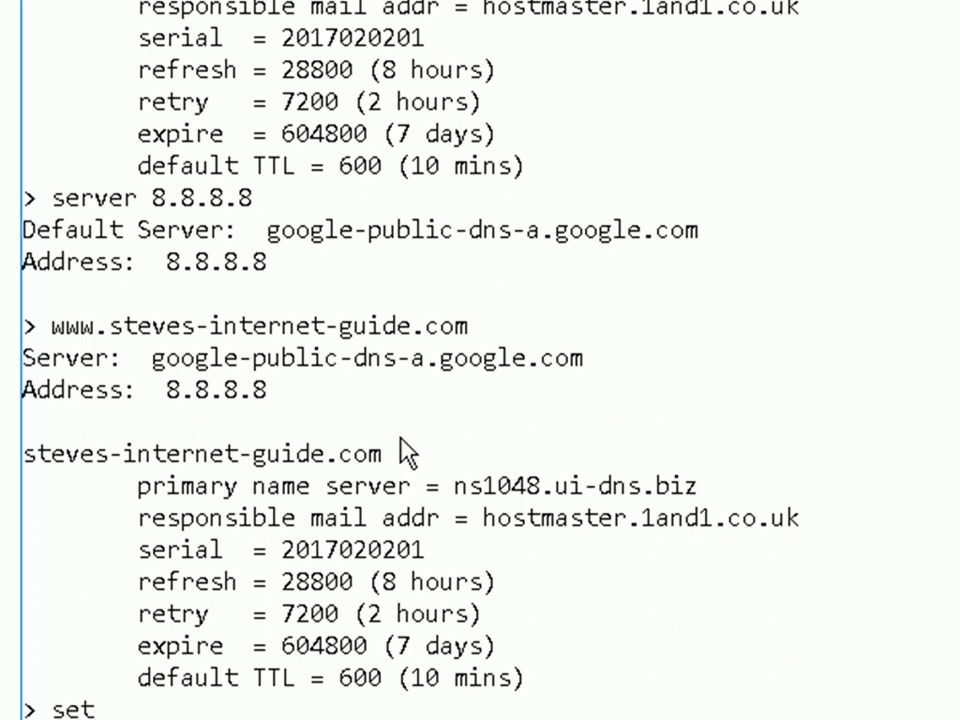
pyautogui.write('type=A')
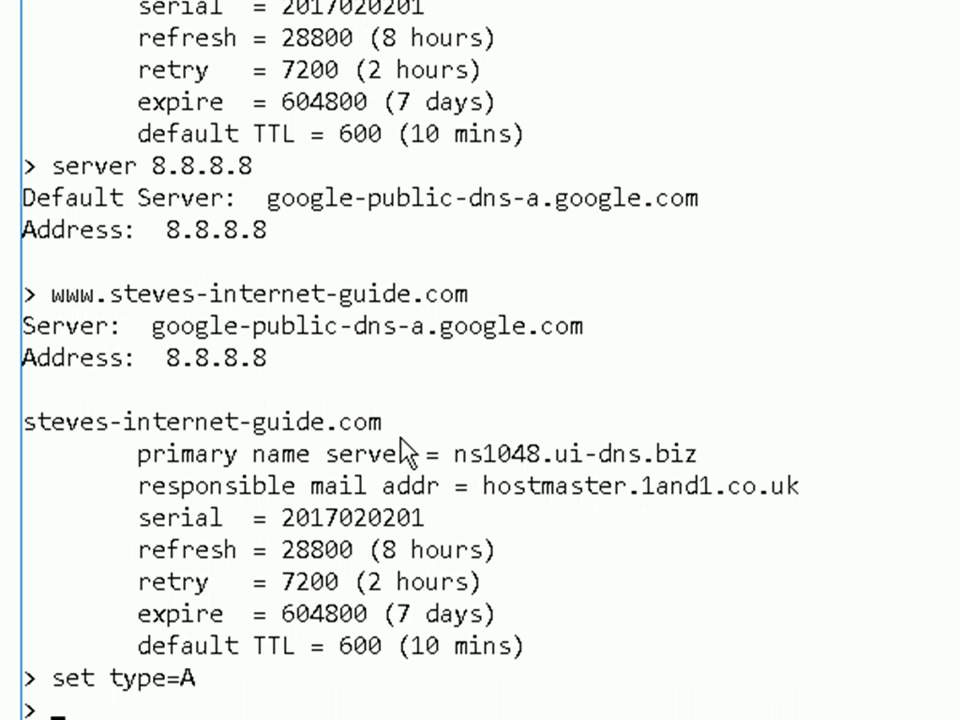
pyautogui.write('www.steves-internet-guide.com')
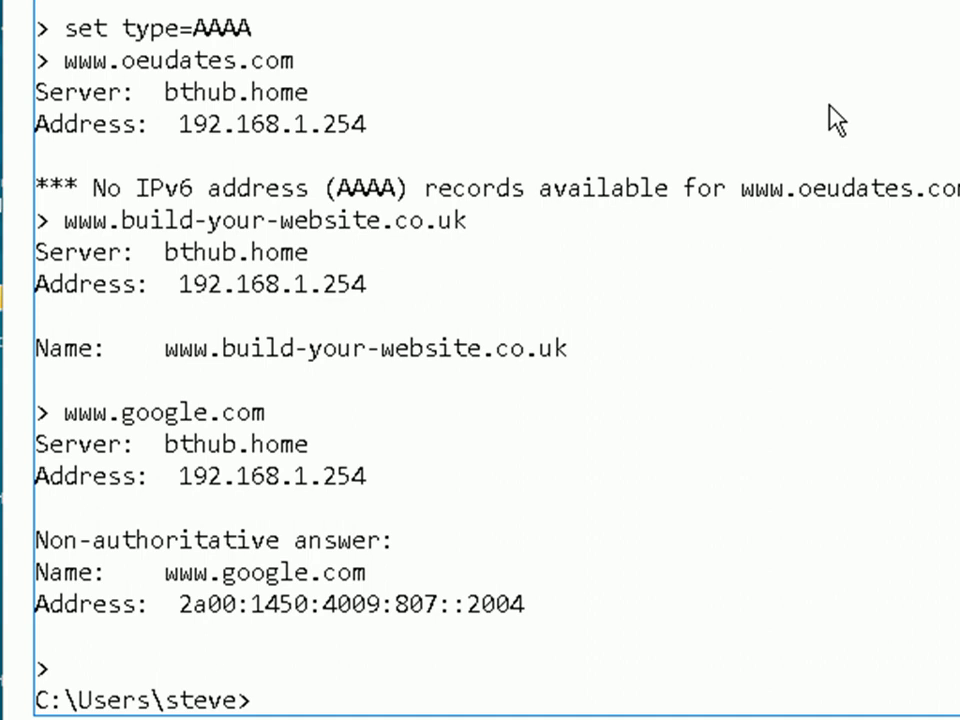
pyautogui.write('ns')
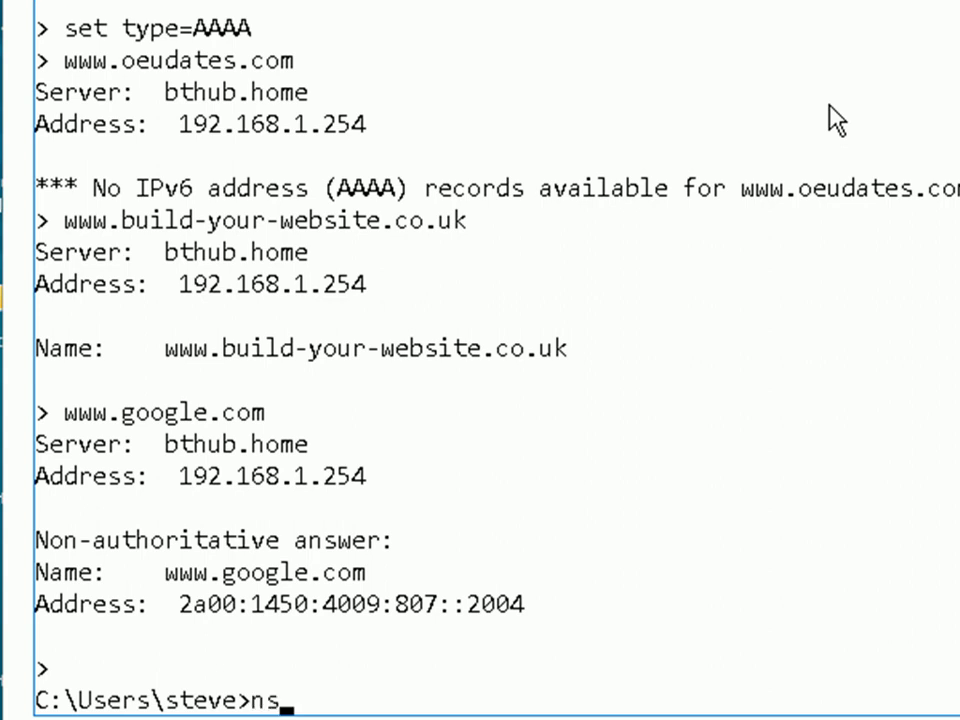
pyautogui.write('lookup')
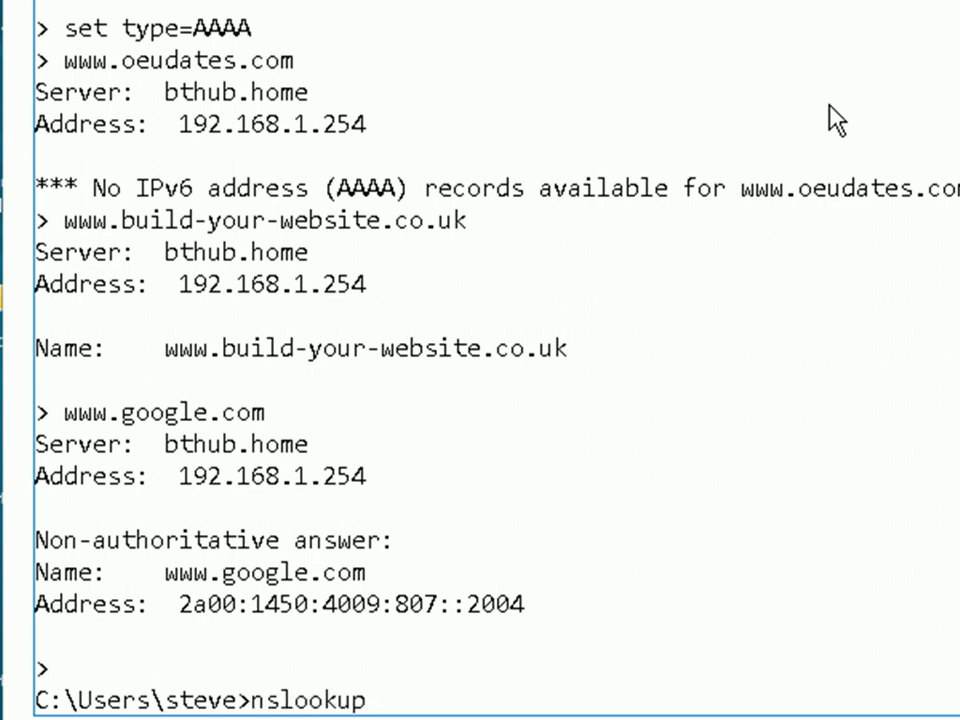
pyautogui.write('www.steves-internet-guide.com')
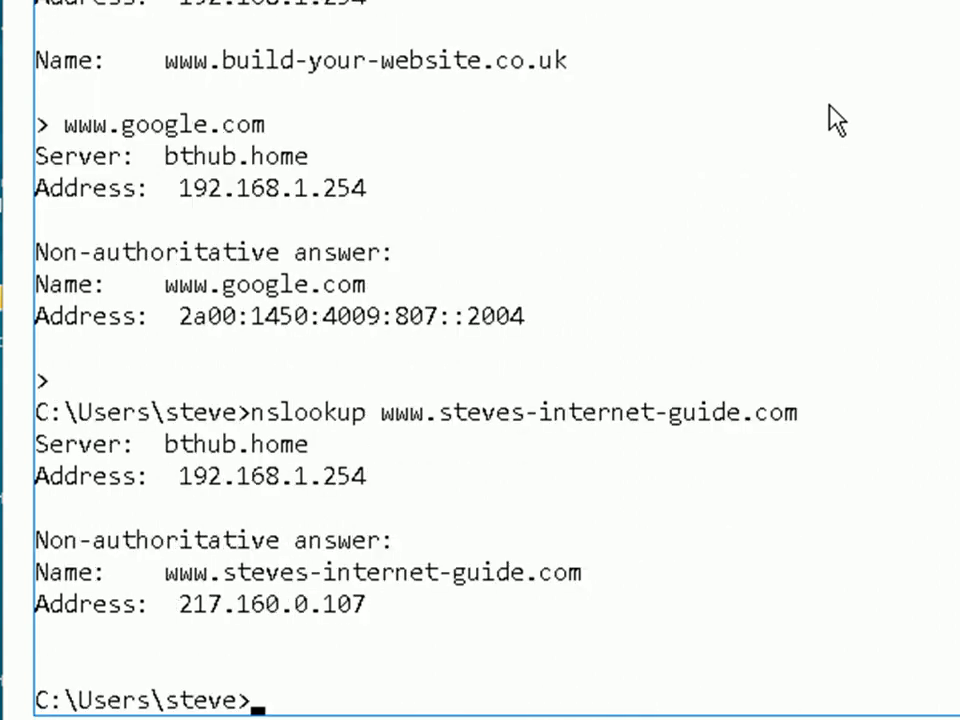
pyautogui.moveTo(808, 62)
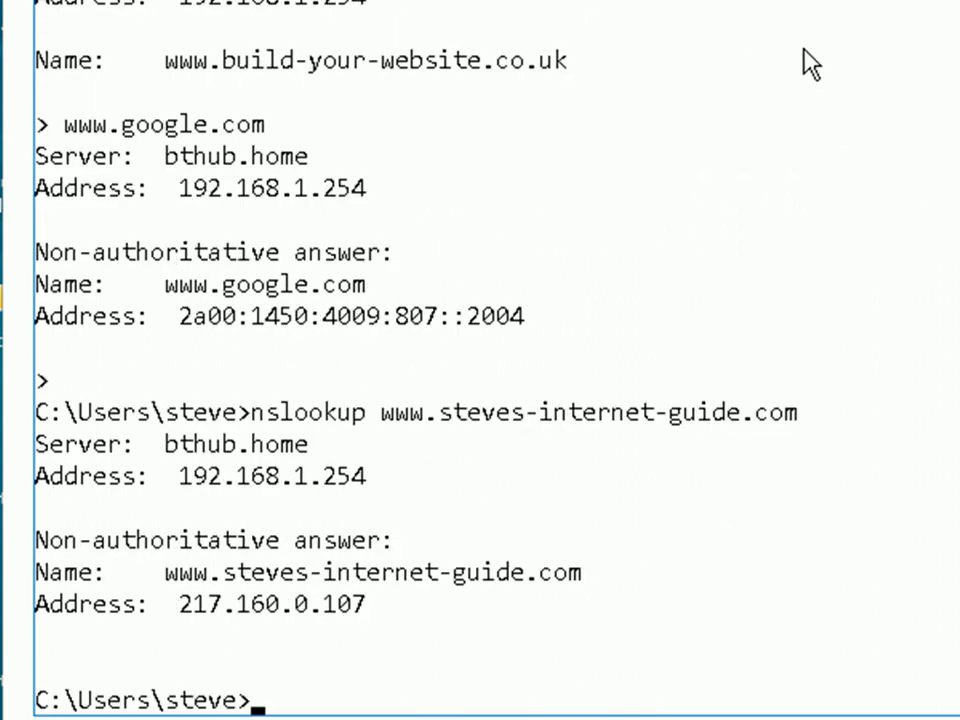
pyautogui.moveTo(218, 452)
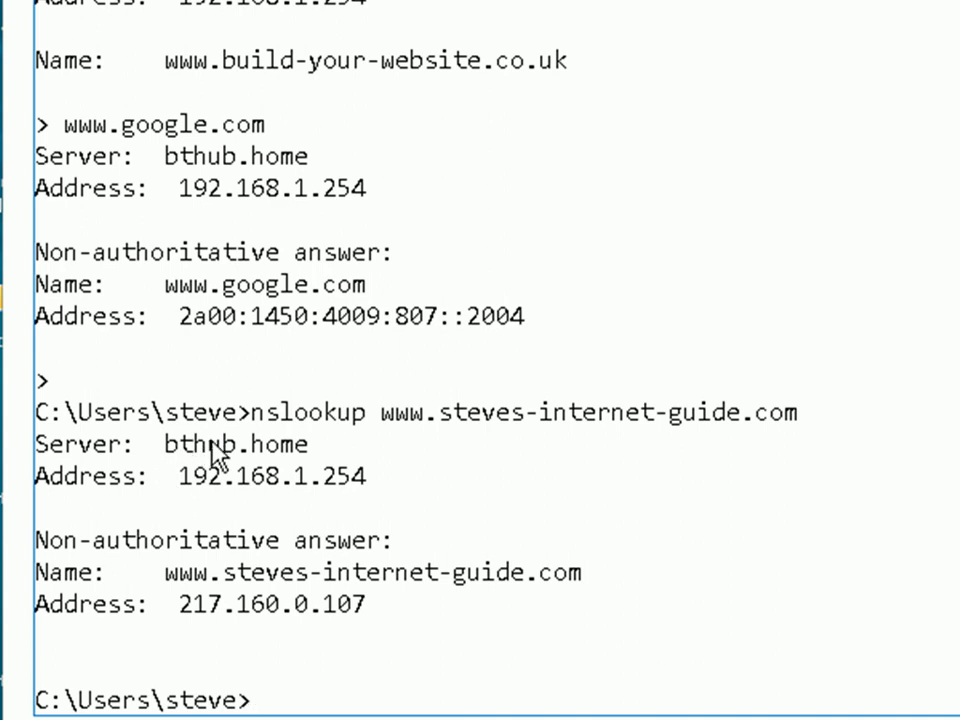
pyautogui.moveTo(490, 504)
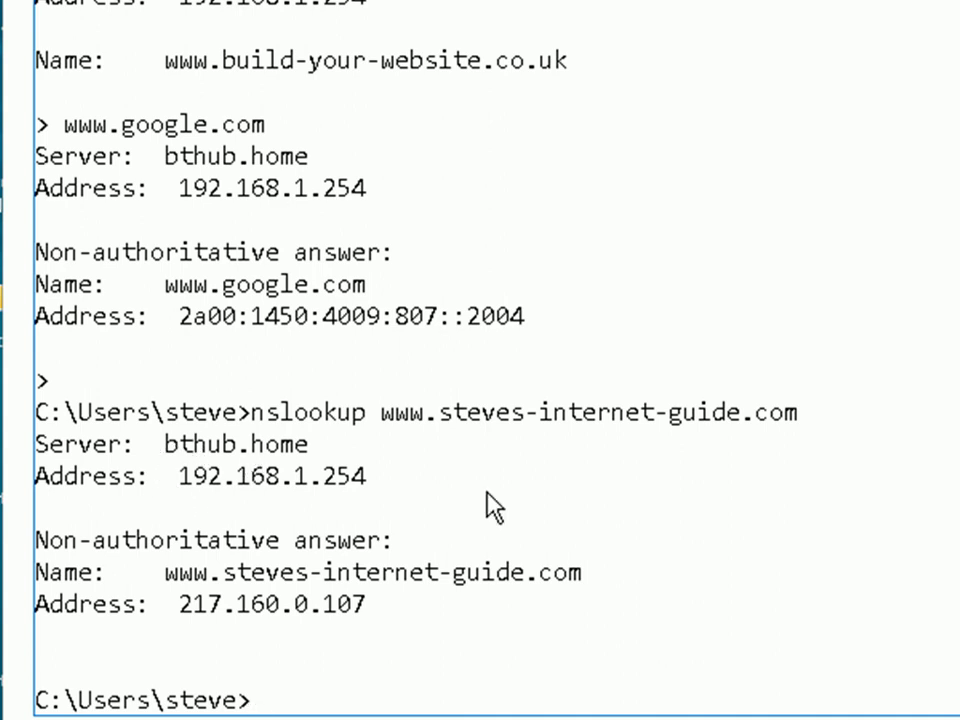
# Run nslookup -querytype=MX steves-internet-guide.com, listing two preference-10 mail exchangers.
pyautogui.write('nslookup -querytype=MX steves-internet-guide.com')
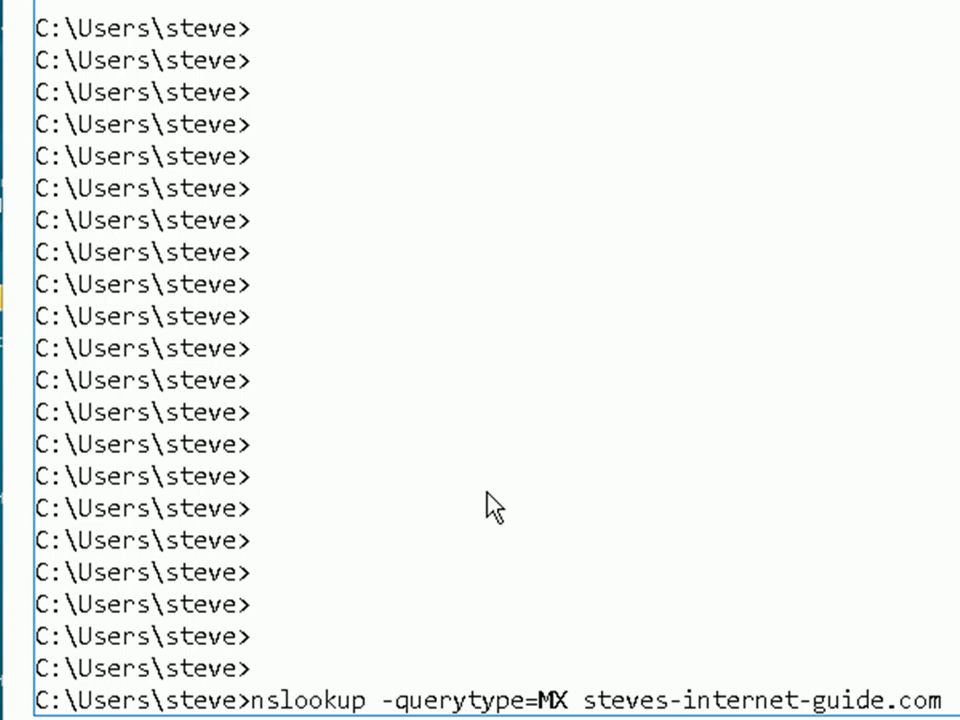
pyautogui.moveTo(470, 704)
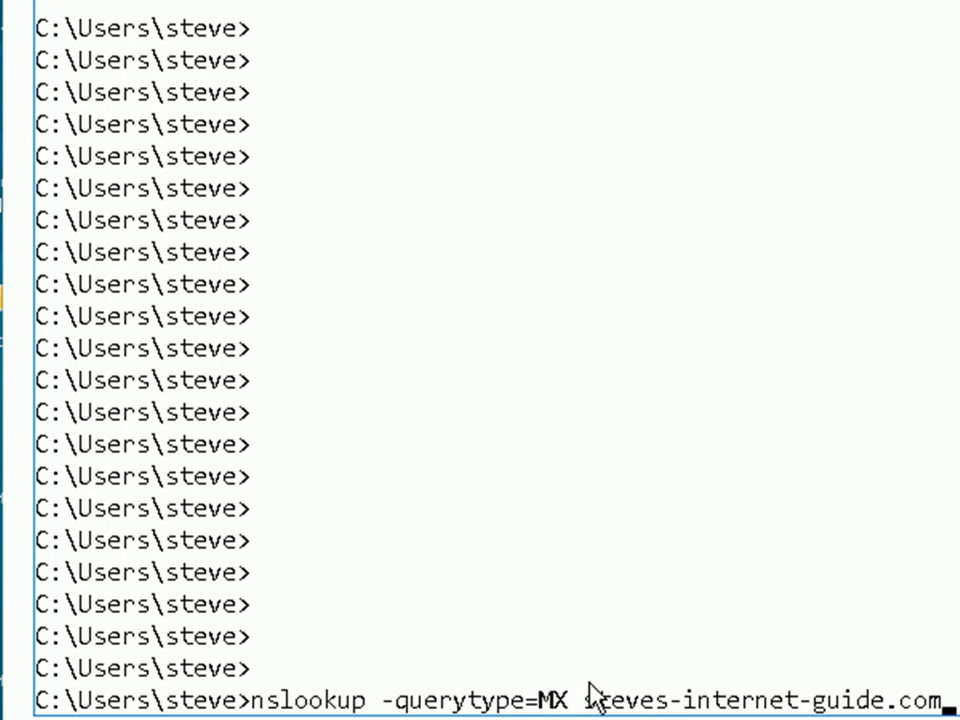
pyautogui.moveTo(720, 710)
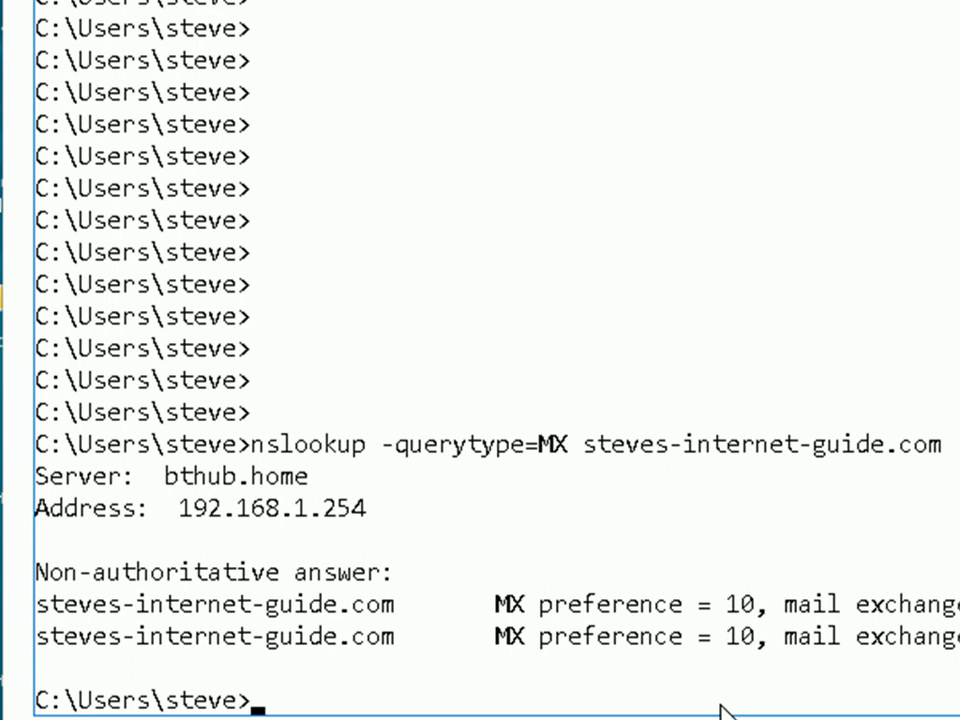
pyautogui.write('nslookup -querytype=MX steves-internet-guide.com')
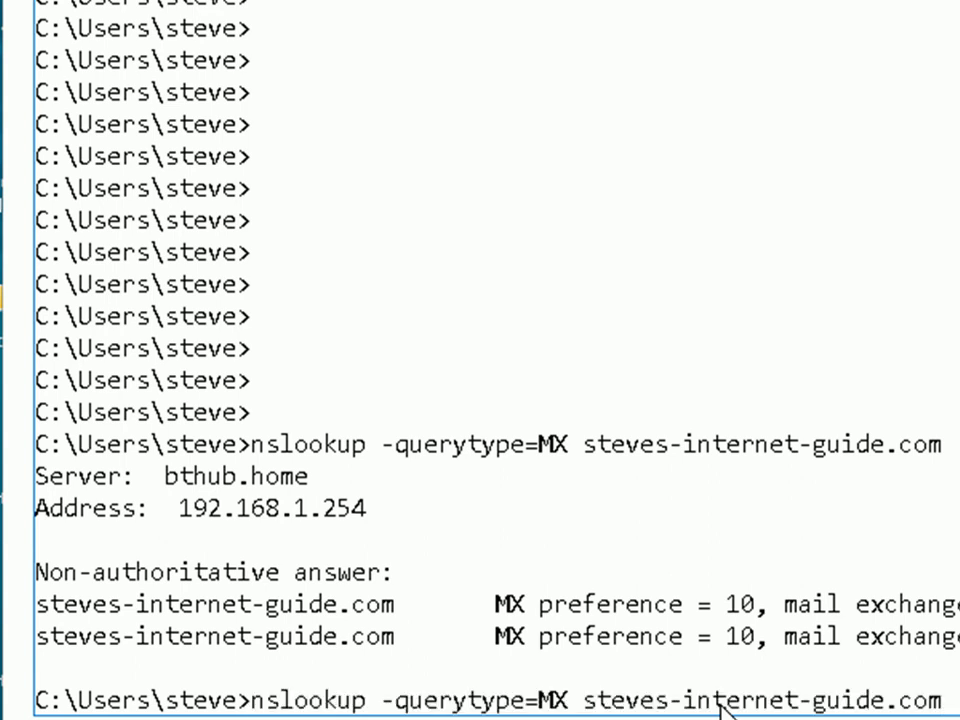